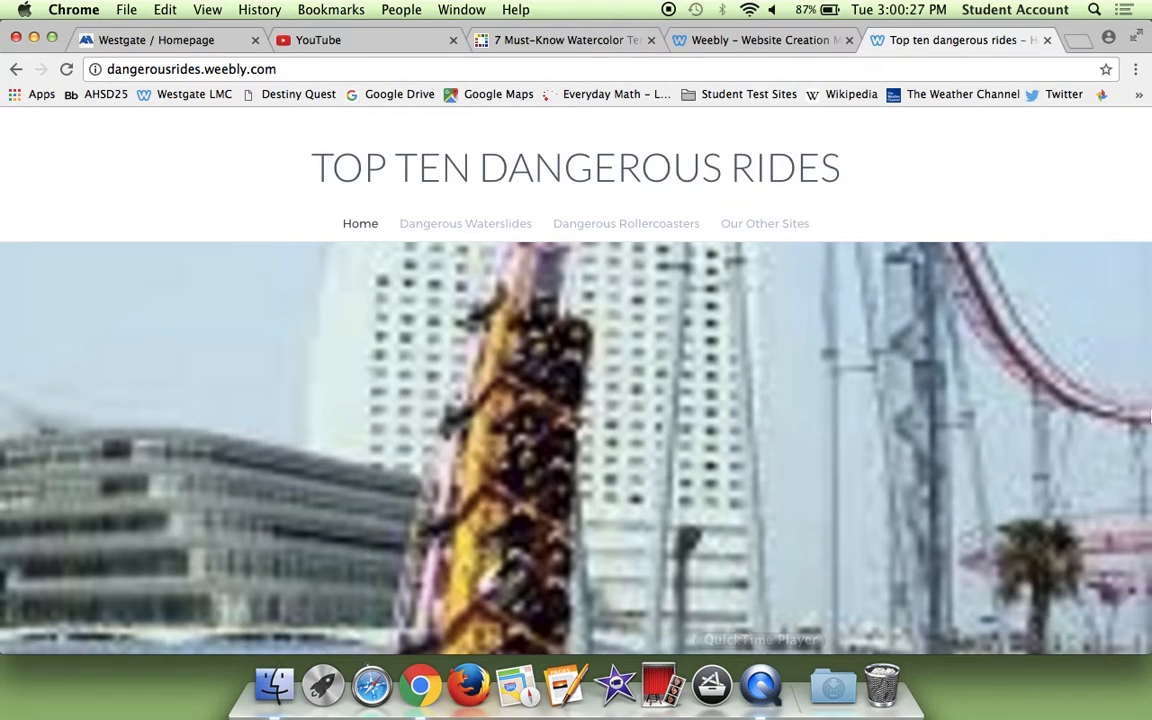
Step: Scroll through the Top Ten Dangerous Rides home page
{"action": "left_click", "coordinate": [760, 686]}
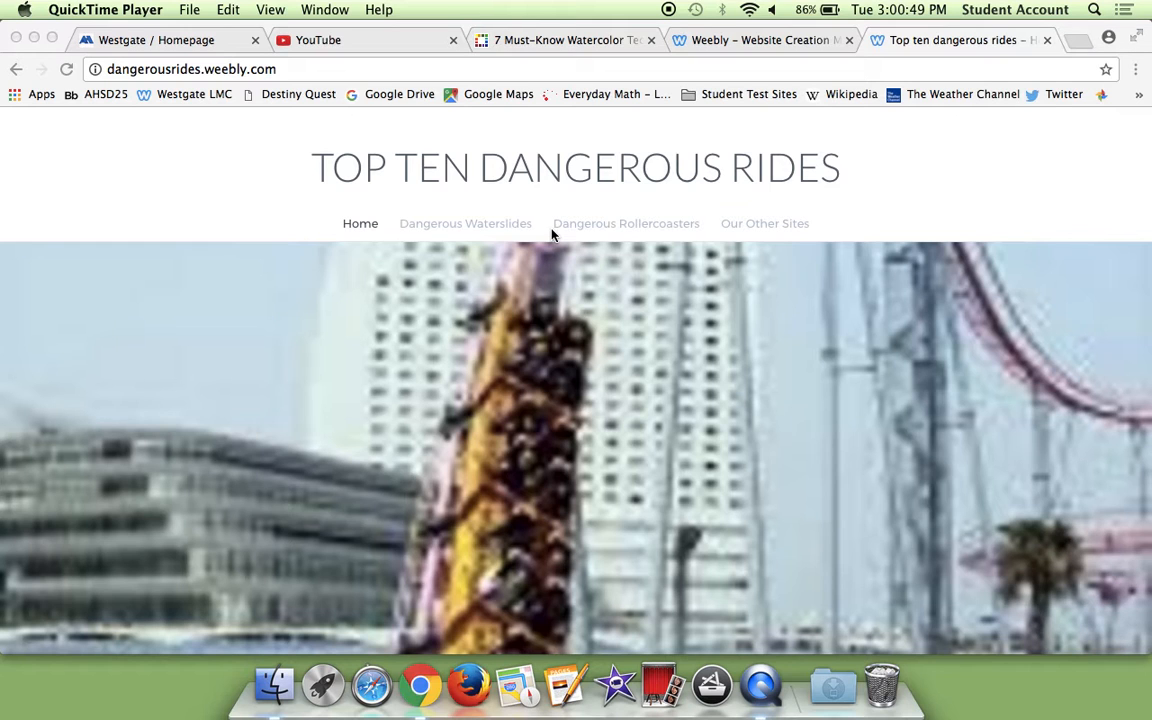
{"action": "scroll", "scroll_direction": "down", "scroll_amount": 3}
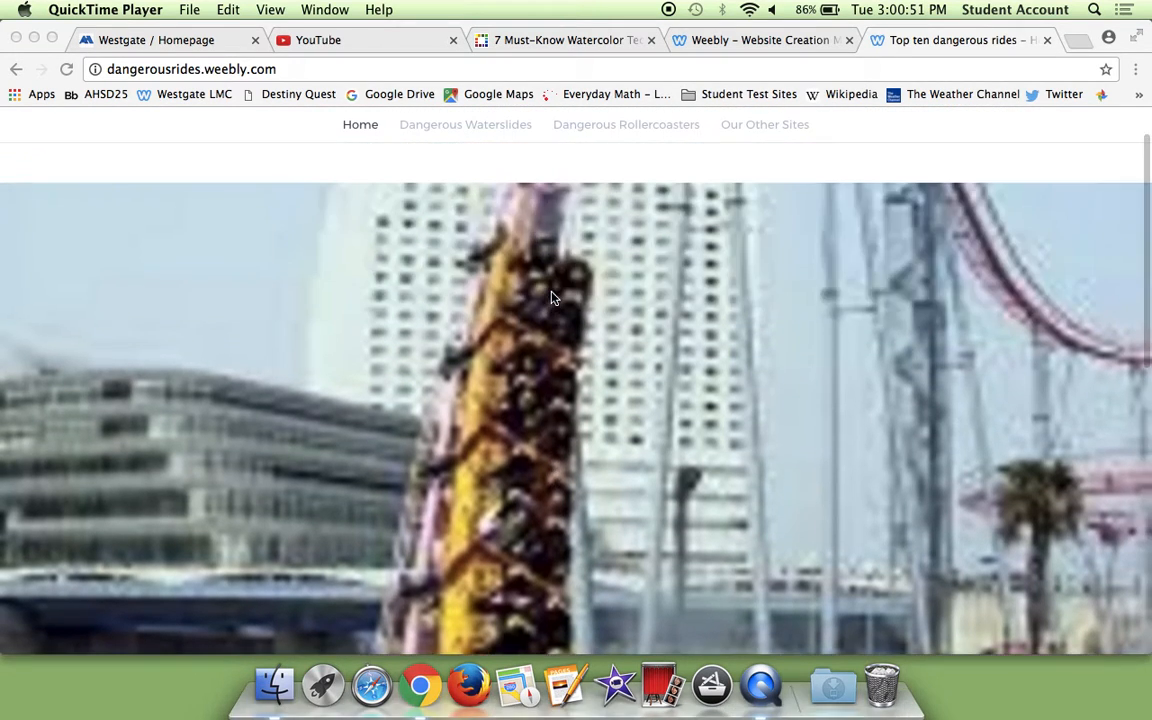
{"action": "scroll", "scroll_direction": "up", "scroll_amount": 3}
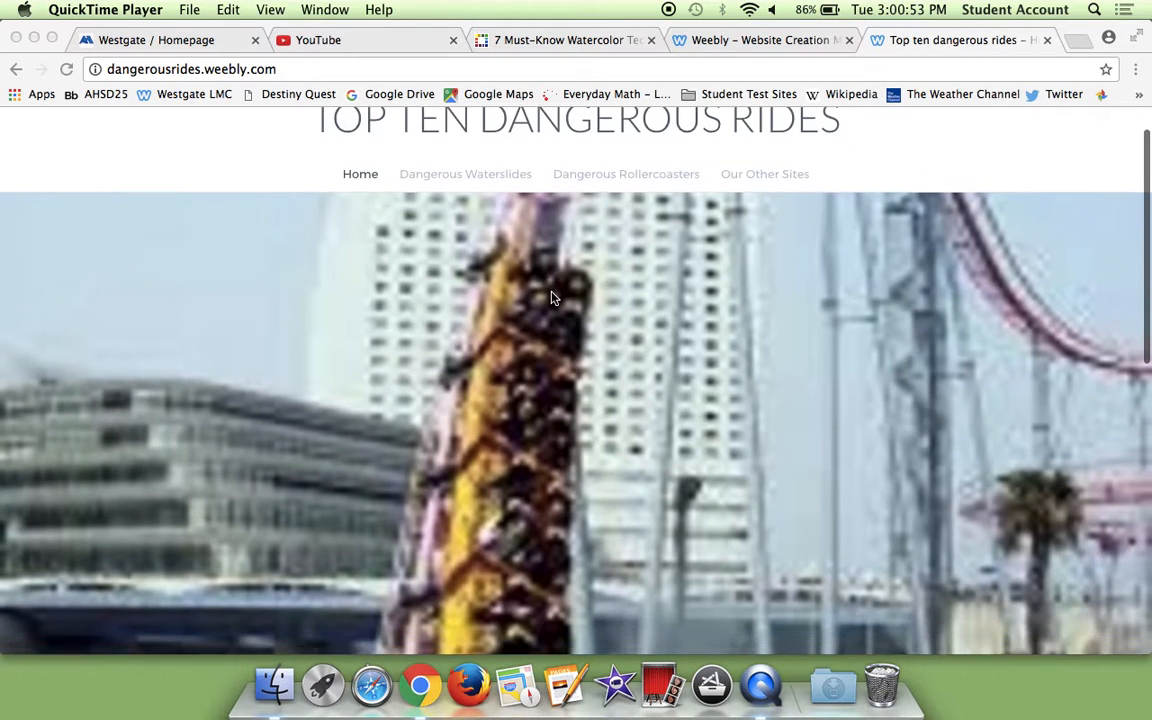
{"action": "scroll", "scroll_direction": "down", "scroll_amount": 3}
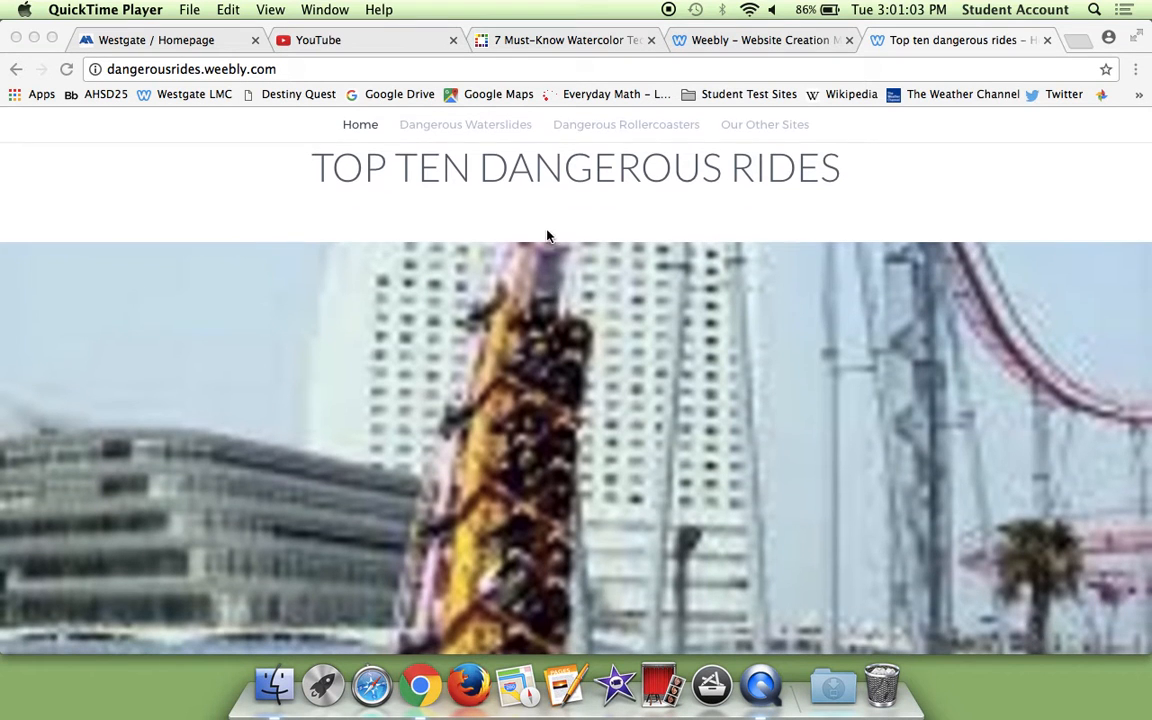
{"action": "scroll", "scroll_direction": "down", "scroll_amount": 3}
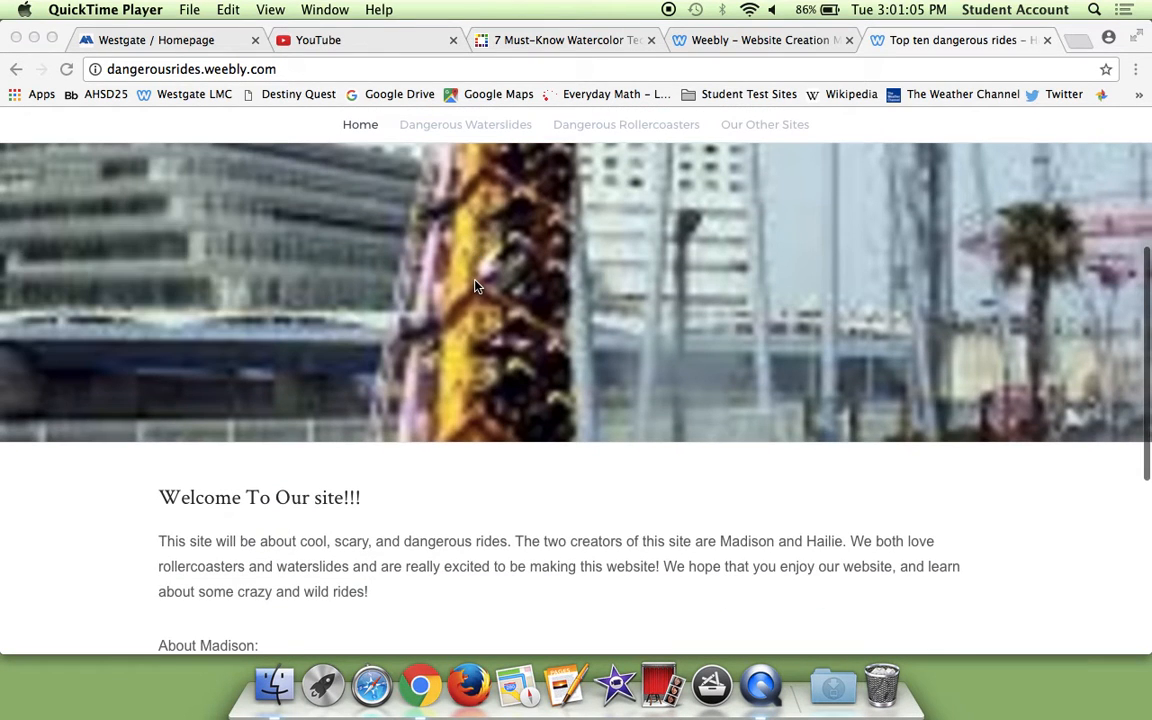
{"action": "mouse_move", "coordinate": [338, 530]}
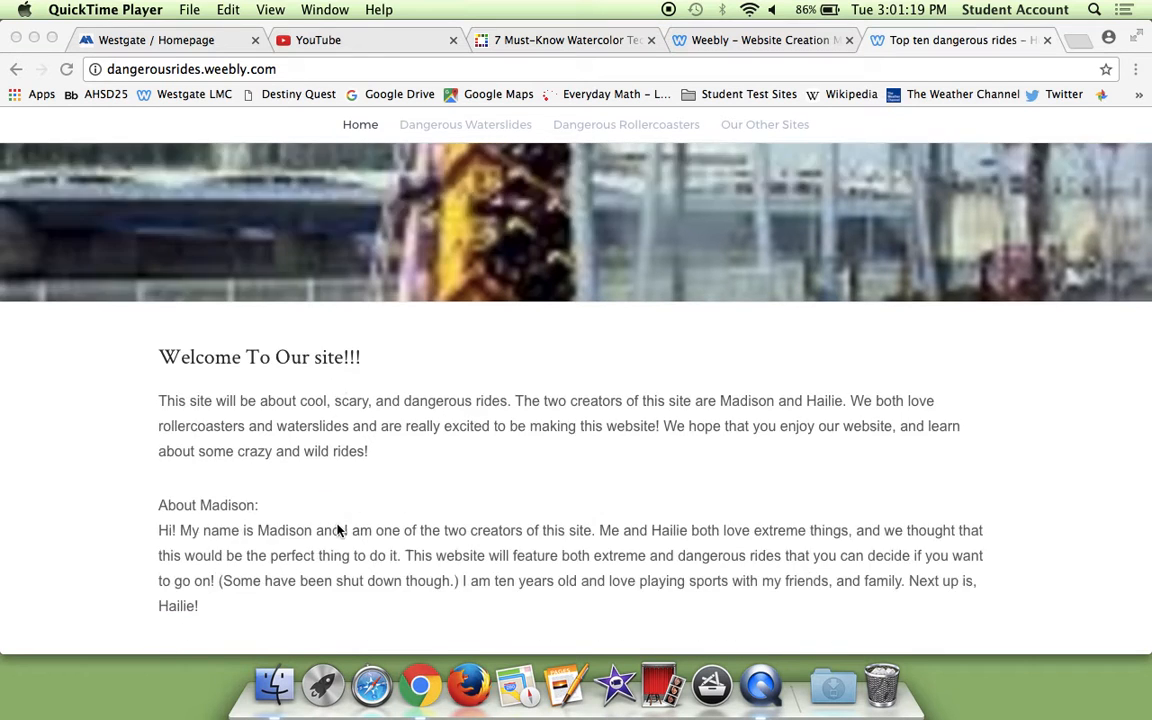
{"action": "scroll", "scroll_direction": "up", "scroll_amount": 3}
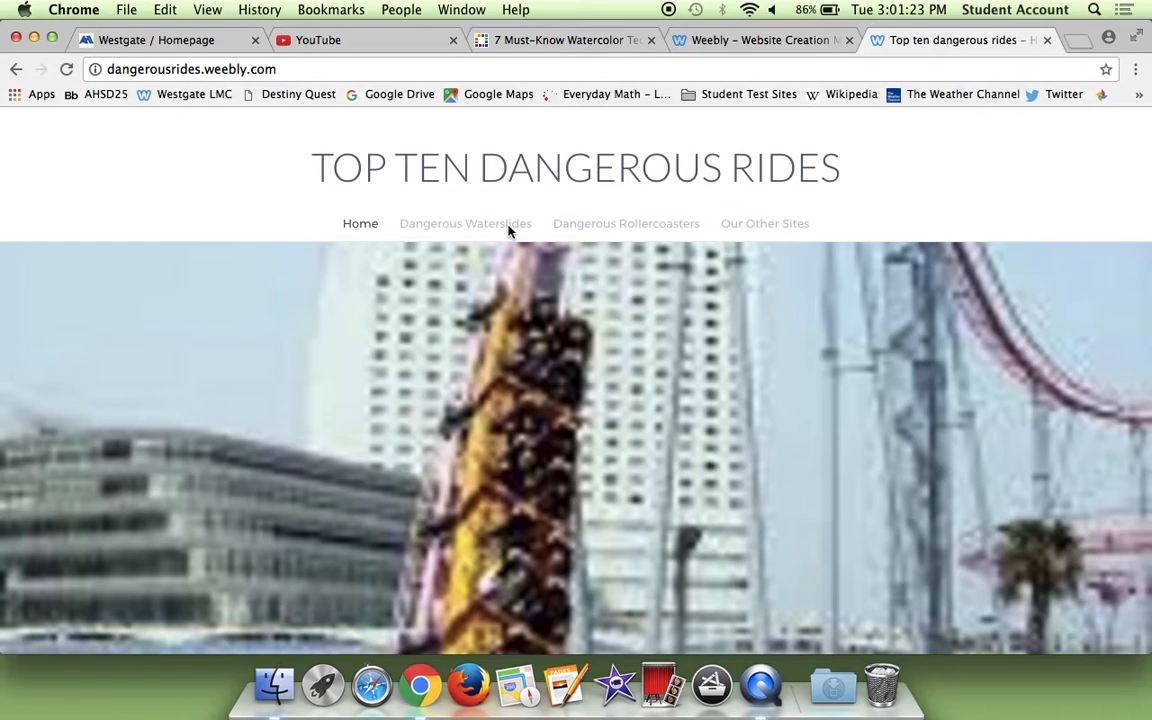
Step: Read through the Dangerous Waterslides posts and go to its older posts page
{"action": "left_click", "coordinate": [465, 223]}
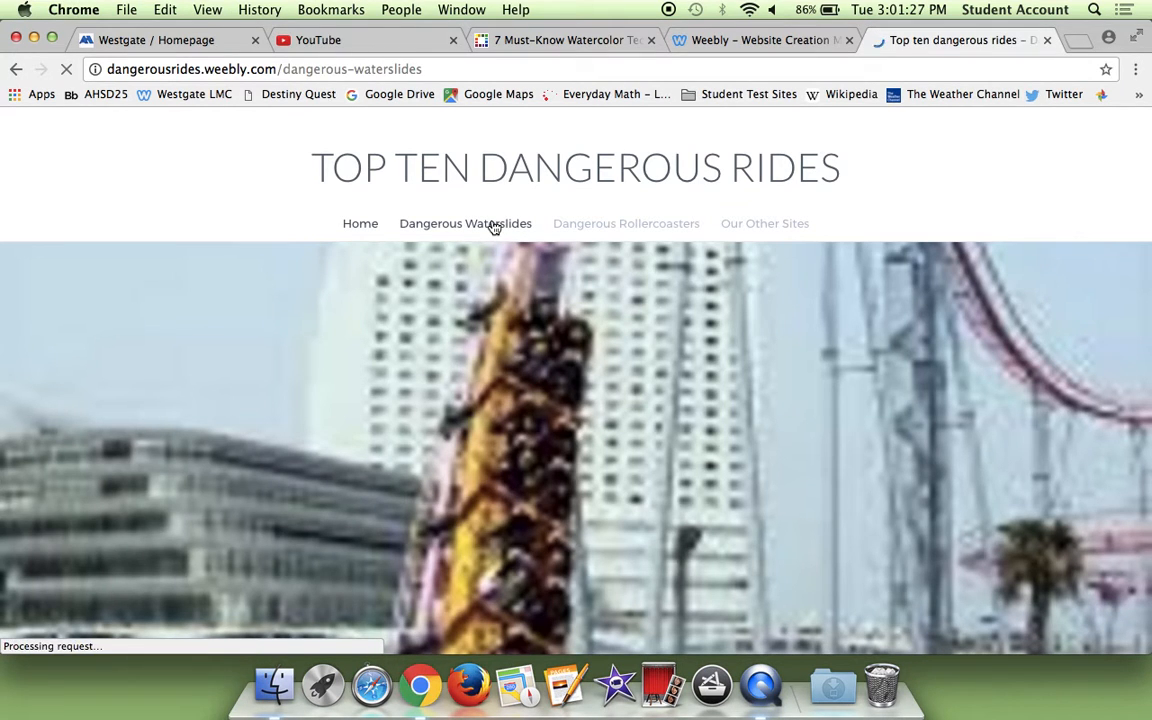
{"action": "left_click", "coordinate": [465, 223]}
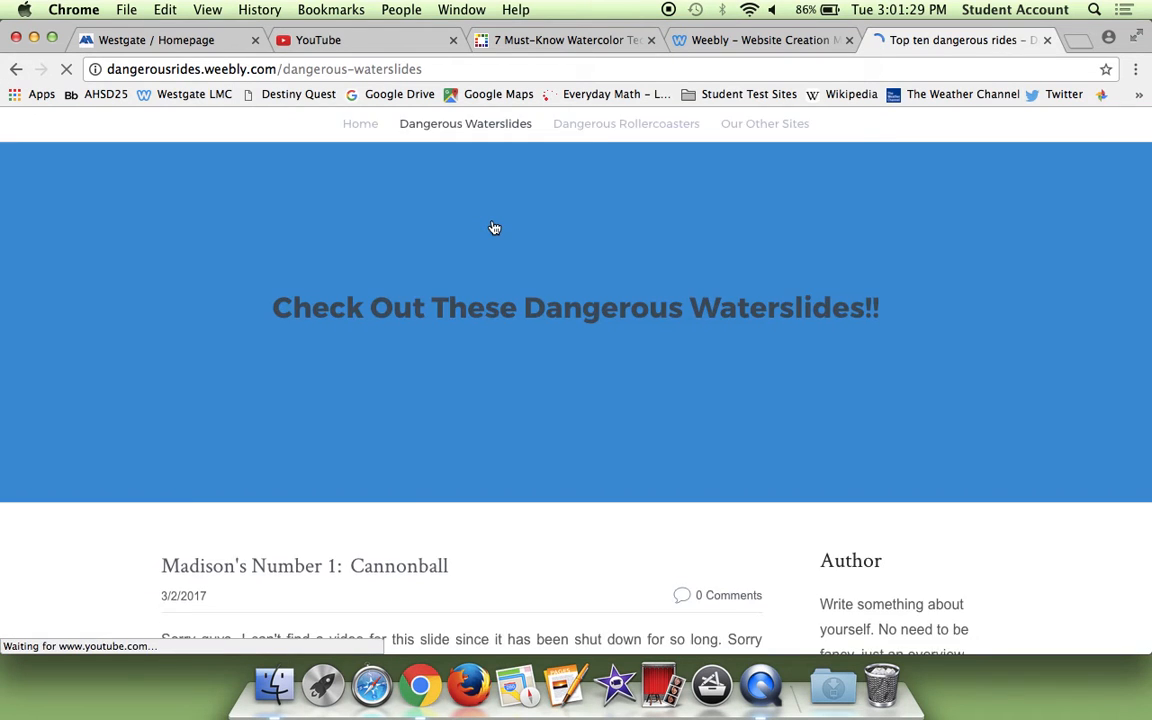
{"action": "scroll", "scroll_direction": "down", "scroll_amount": 3}
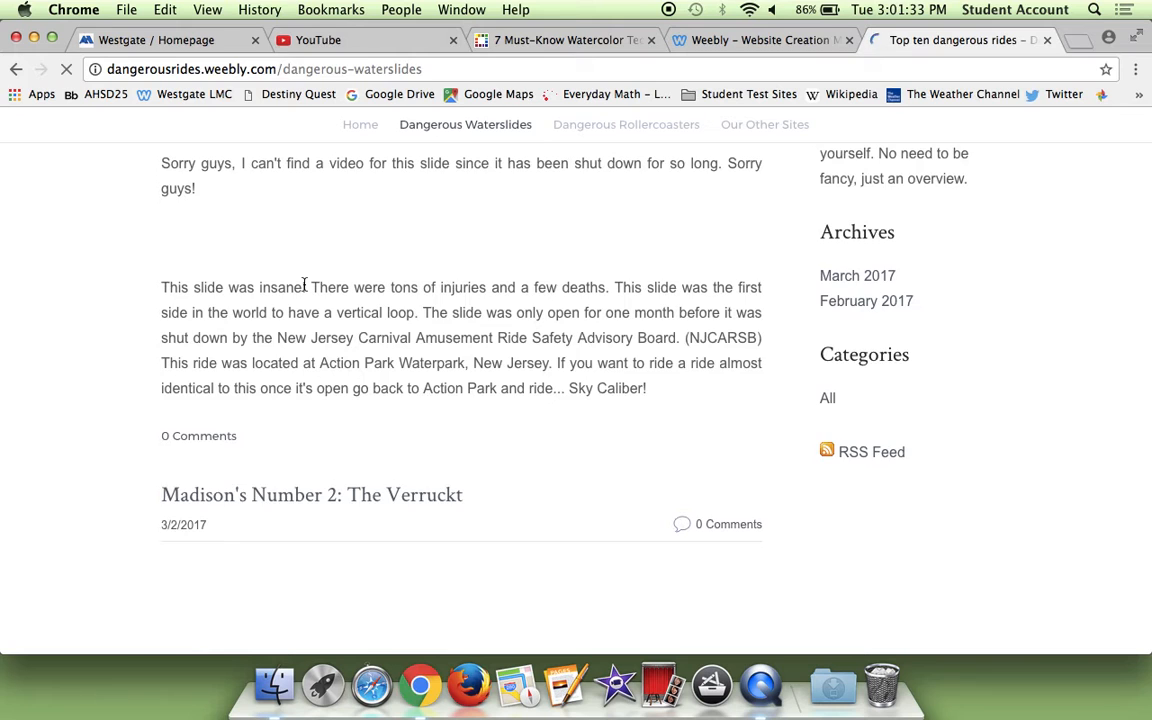
{"action": "scroll", "scroll_direction": "up", "scroll_amount": 3}
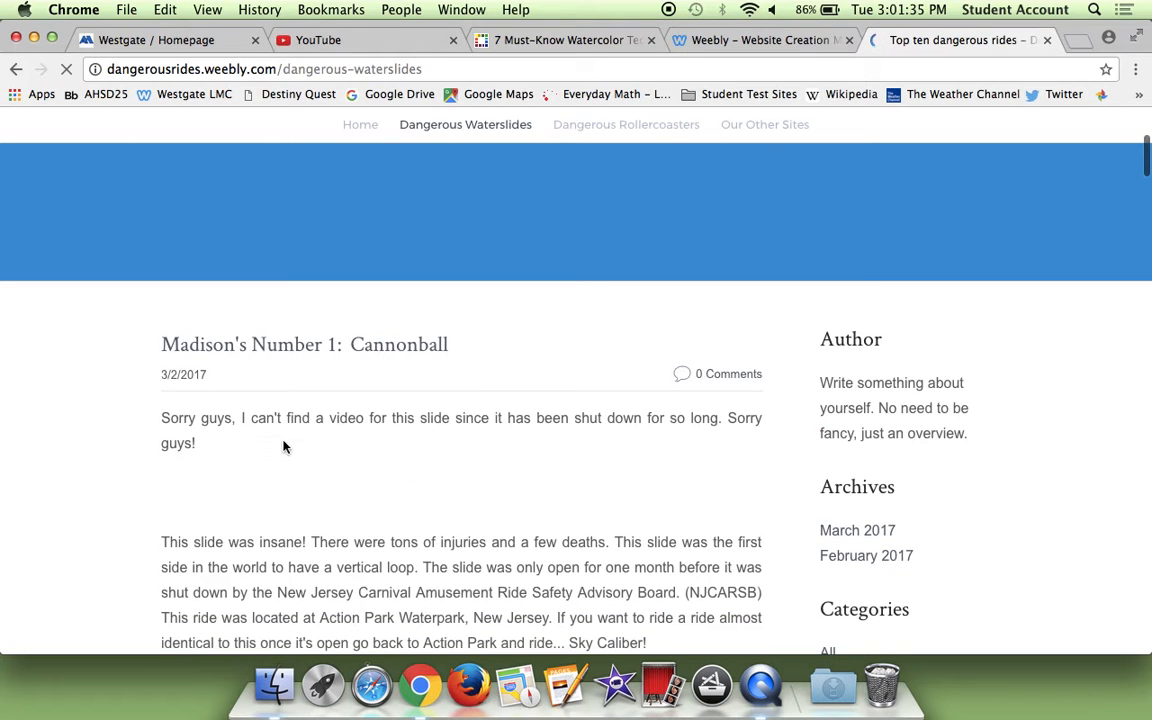
{"action": "scroll", "scroll_direction": "down", "scroll_amount": 3}
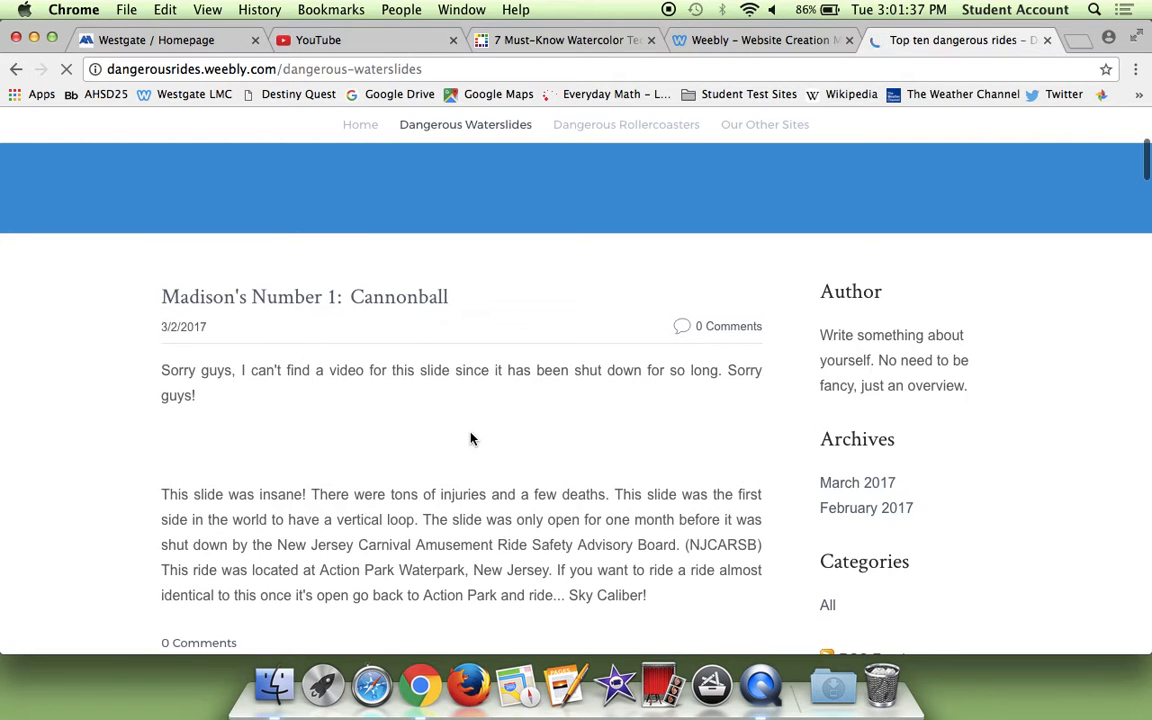
{"action": "scroll", "scroll_direction": "down", "scroll_amount": 3}
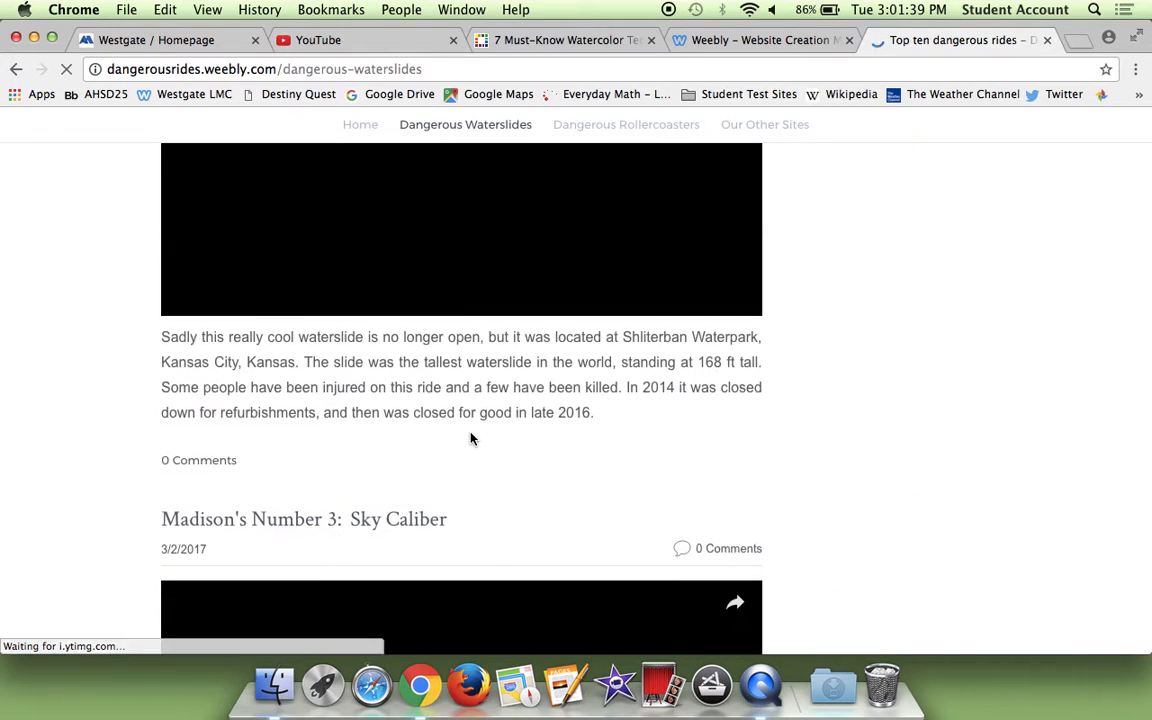
{"action": "scroll", "scroll_direction": "up", "scroll_amount": 3}
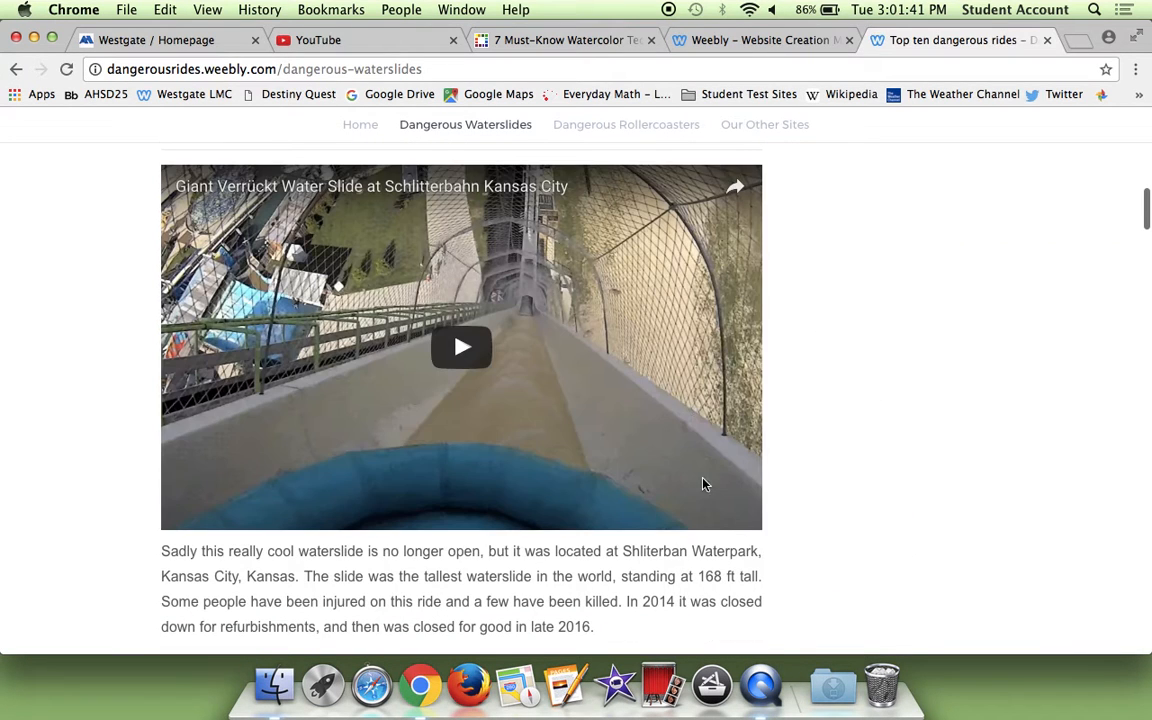
{"action": "scroll", "scroll_direction": "down", "scroll_amount": 3}
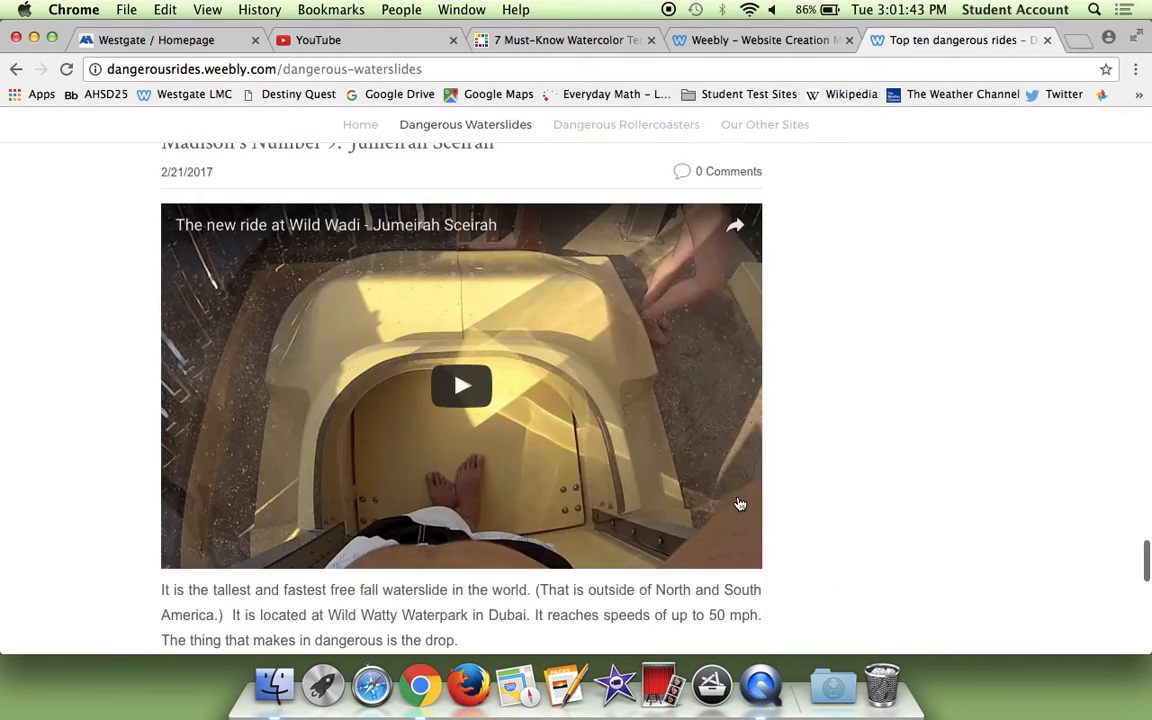
{"action": "scroll", "scroll_direction": "down", "scroll_amount": 3}
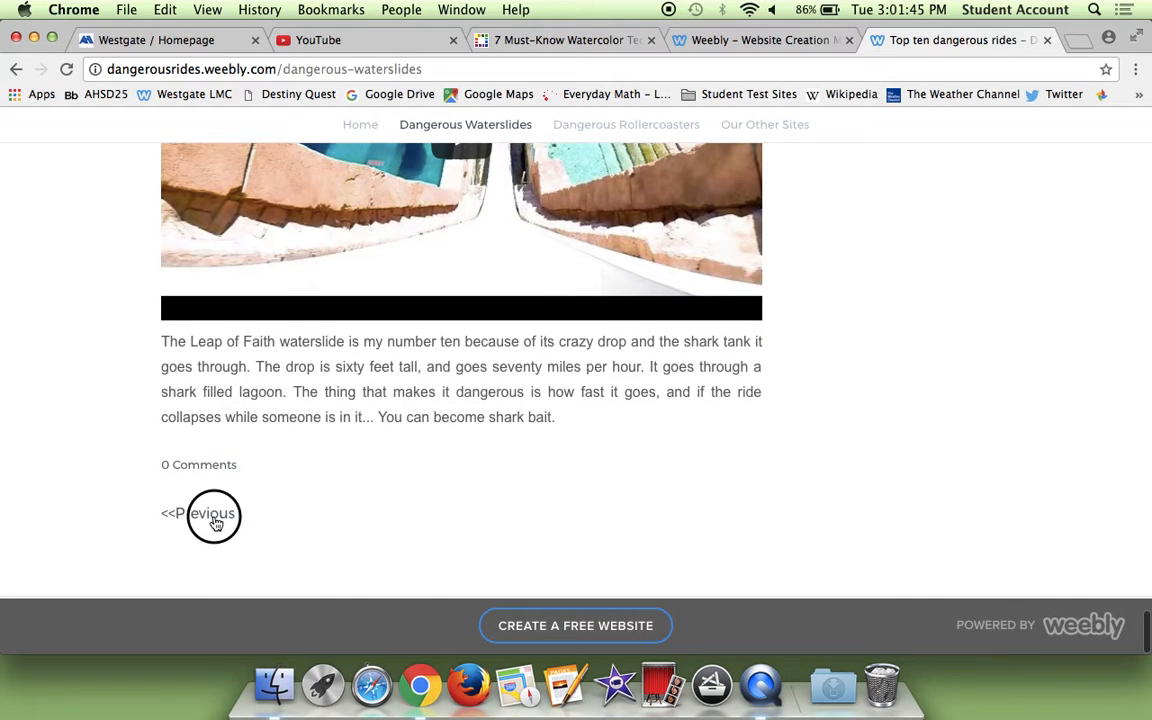
{"action": "mouse_move", "coordinate": [213, 516]}
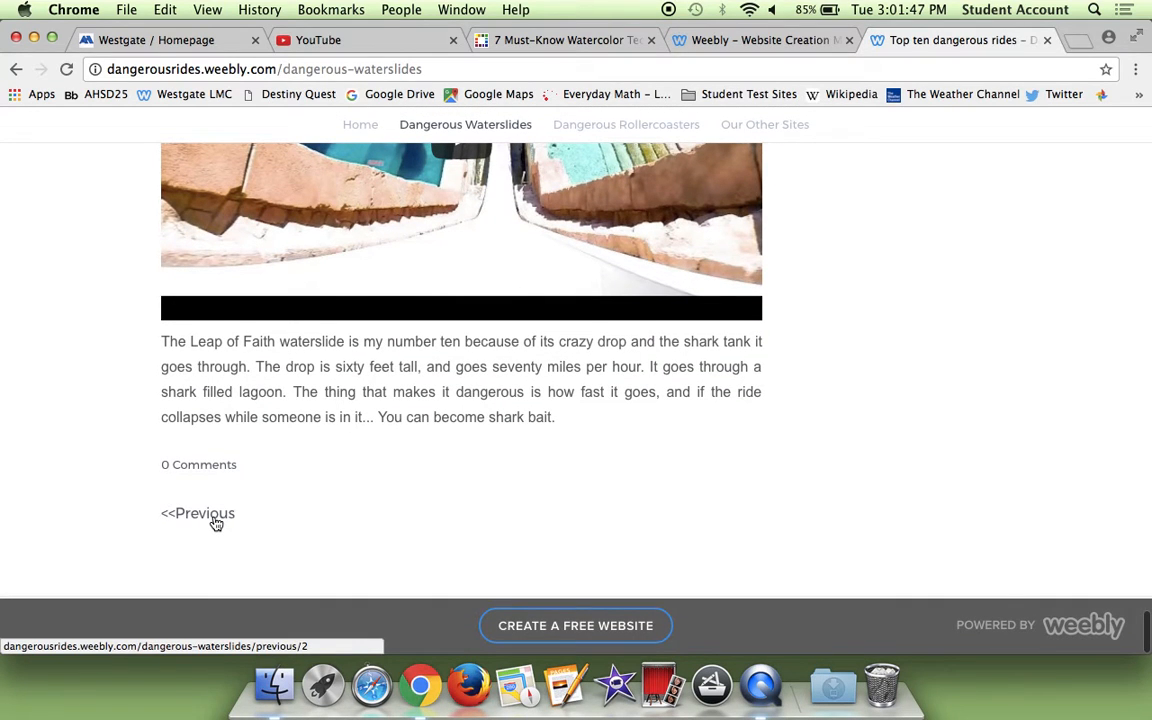
{"action": "left_click", "coordinate": [197, 513]}
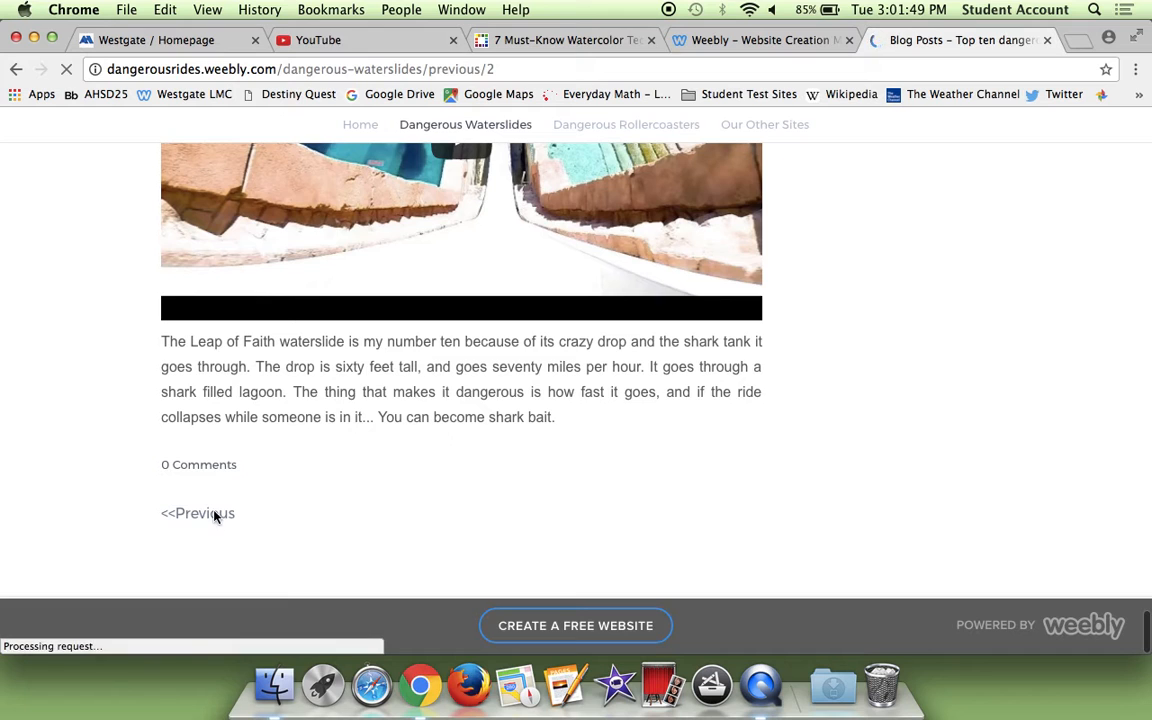
Step: Read Madison's Top Ten Waterslides list, then go Forward to the newer waterslide posts
{"action": "left_click", "coordinate": [197, 513]}
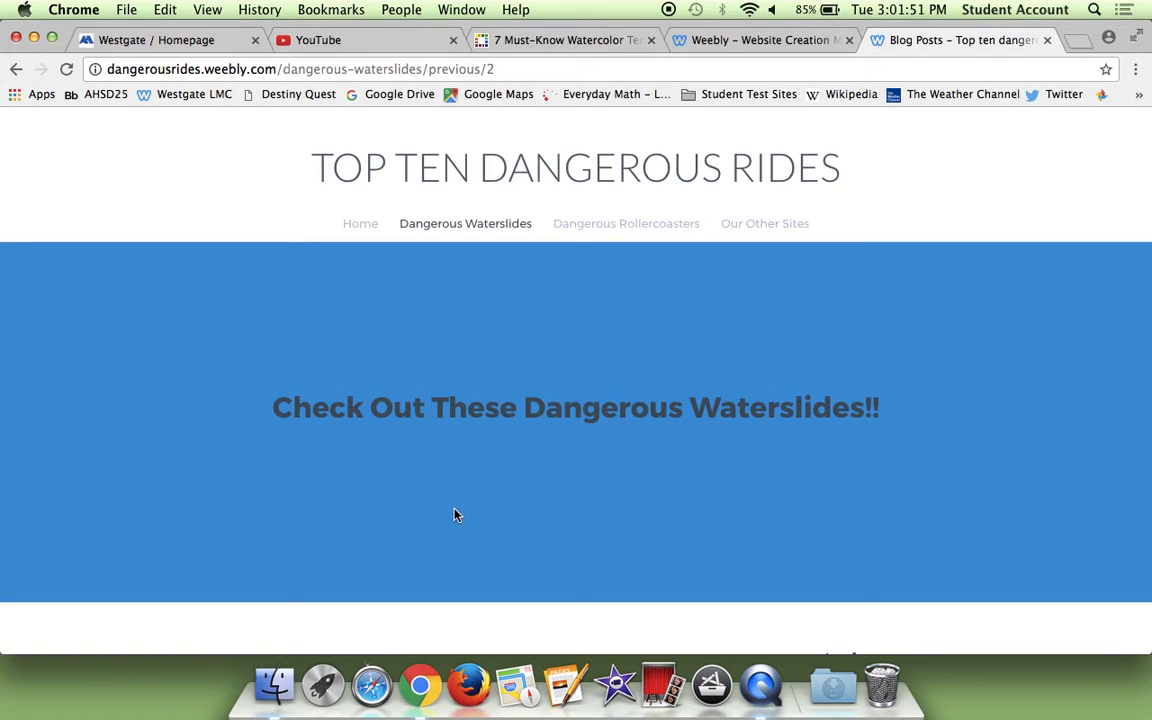
{"action": "scroll", "scroll_direction": "down", "scroll_amount": 3}
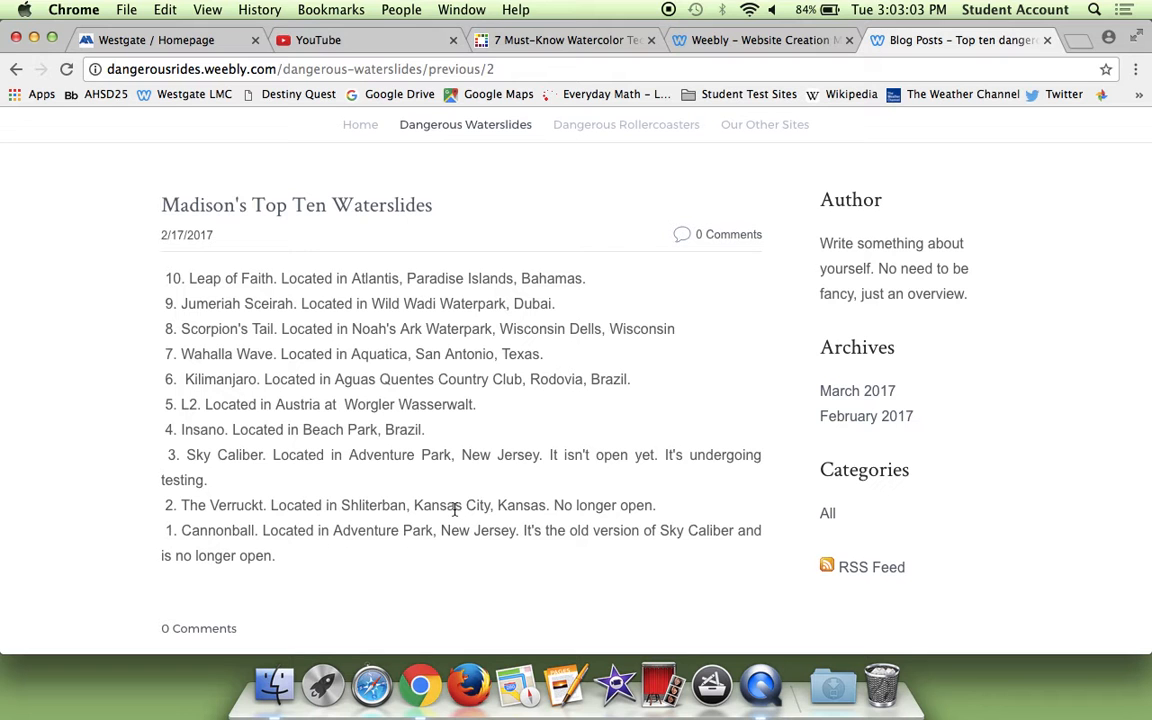
{"action": "scroll", "scroll_direction": "down", "scroll_amount": 3}
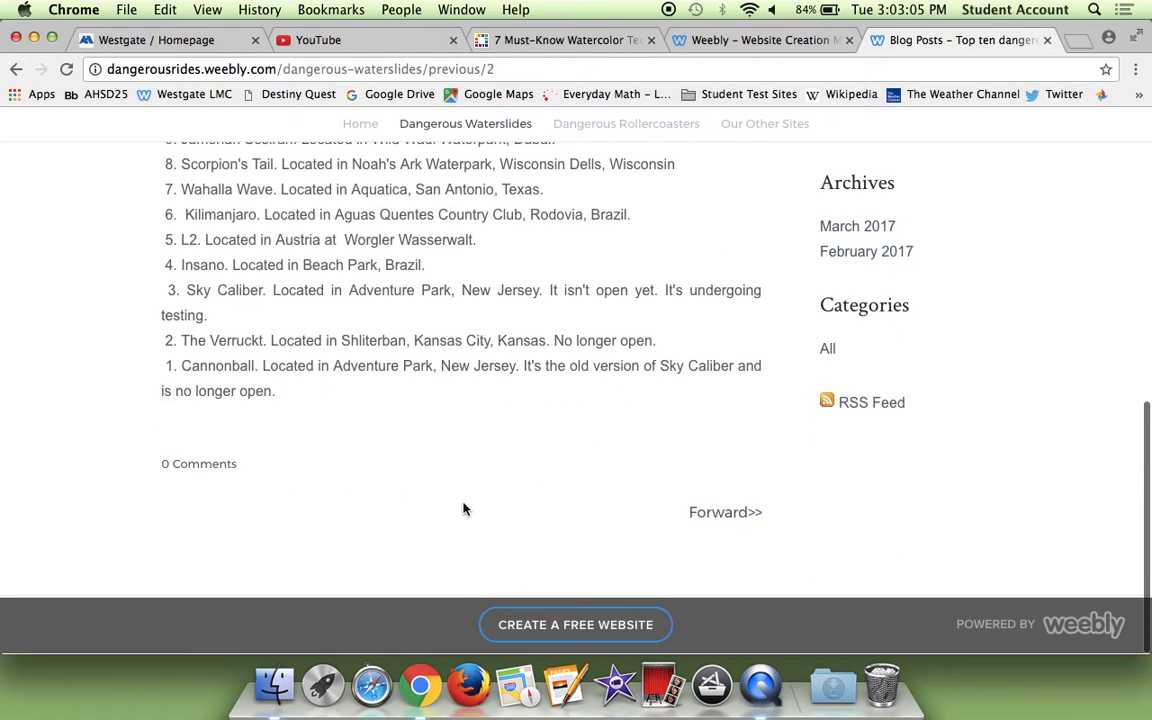
{"action": "left_click", "coordinate": [725, 513]}
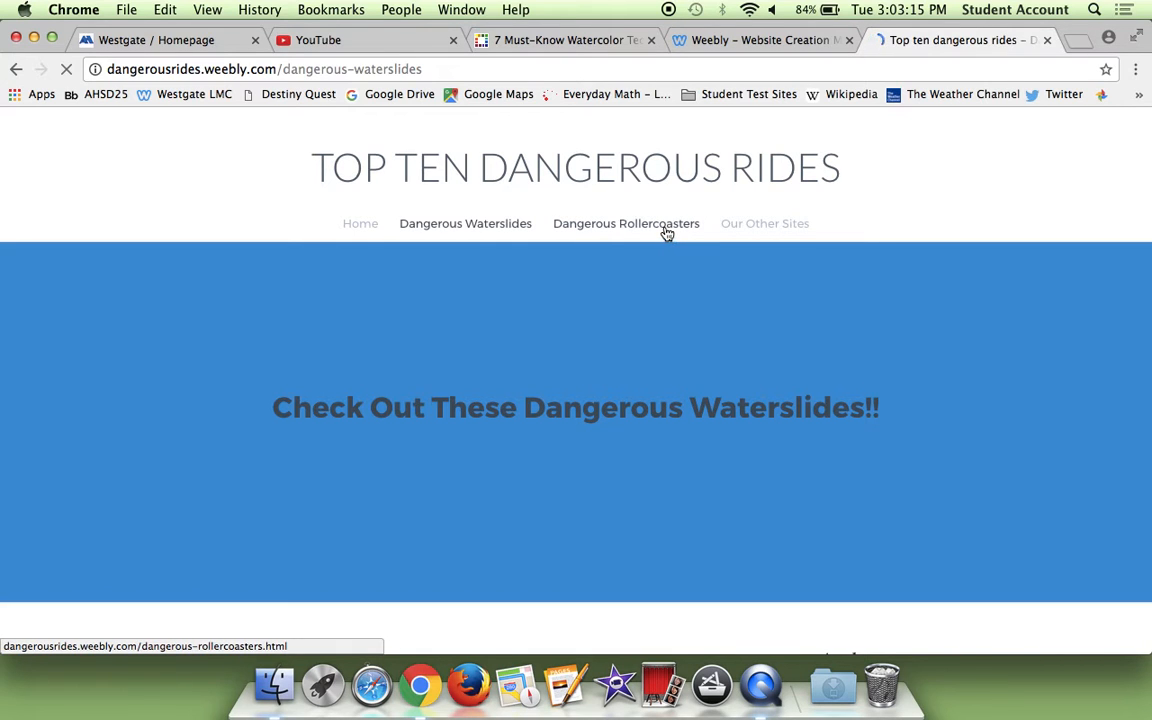
Step: Go to the Dangerous Rollercoasters page and scroll its posts
{"action": "left_click", "coordinate": [626, 223]}
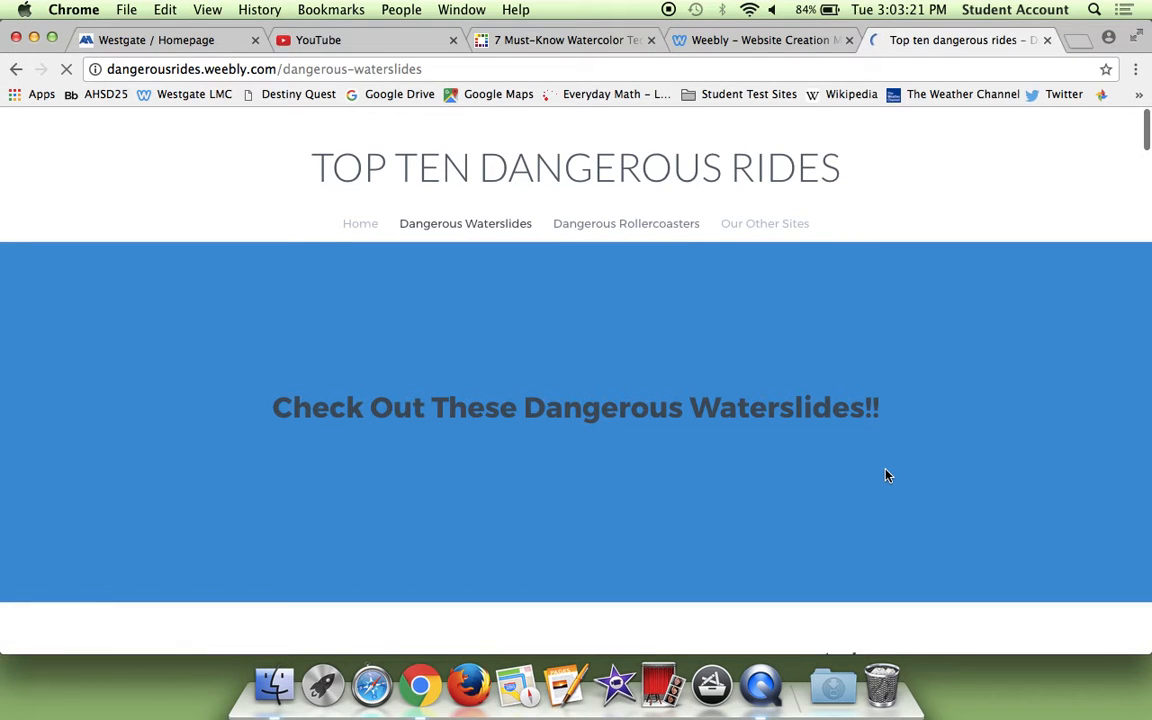
{"action": "mouse_move", "coordinate": [648, 460]}
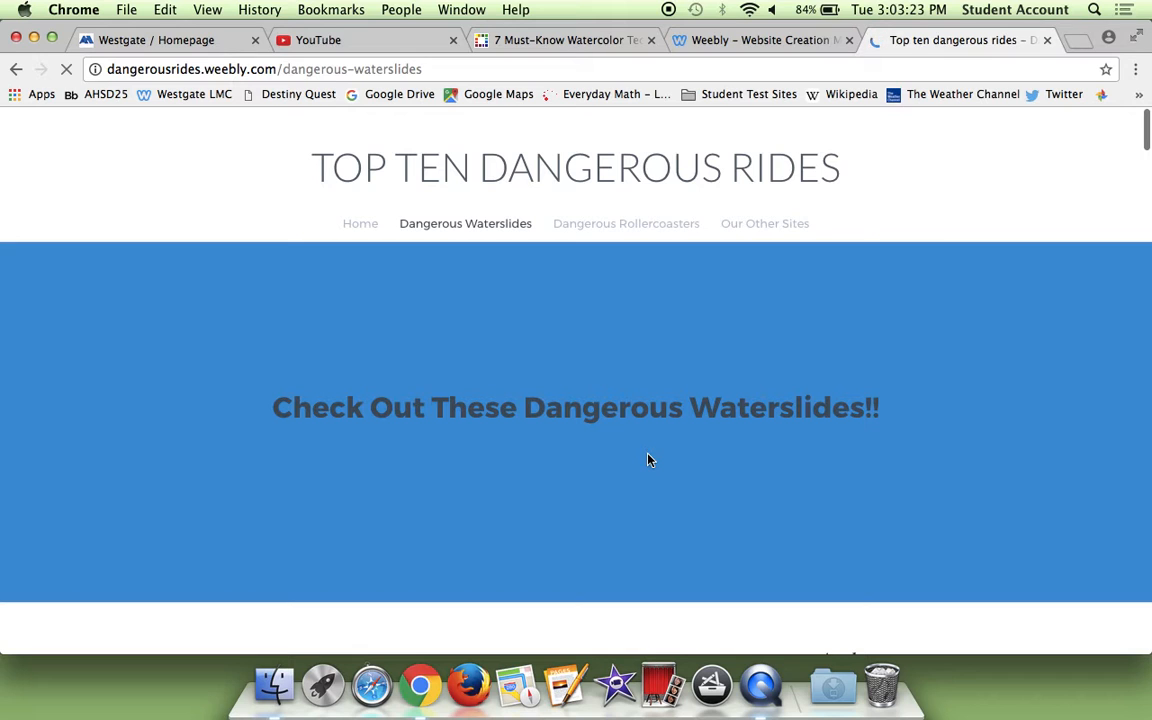
{"action": "left_click", "coordinate": [626, 223]}
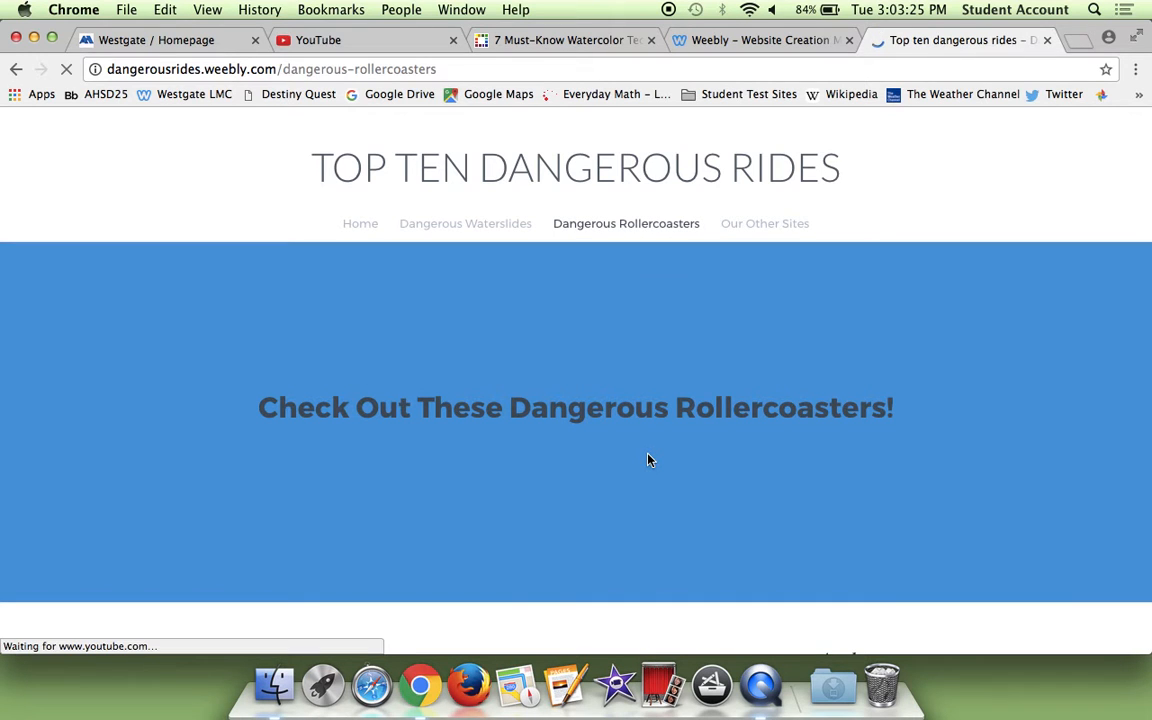
{"action": "scroll", "scroll_direction": "down", "scroll_amount": 3}
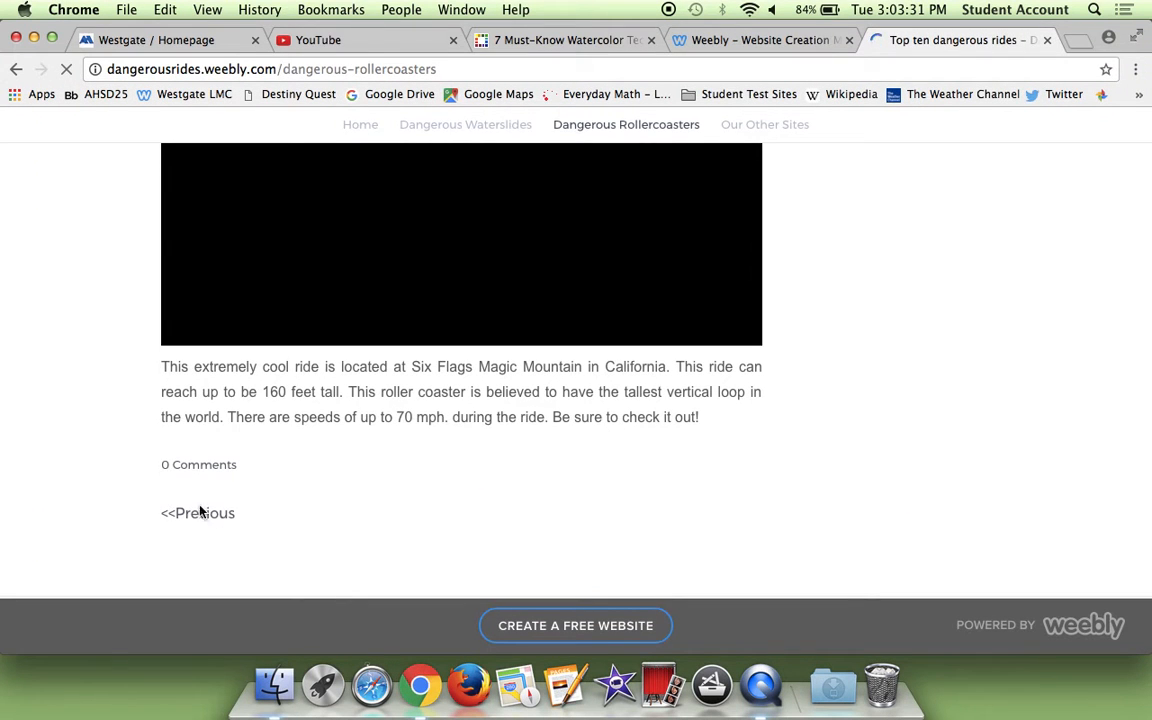
{"action": "mouse_move", "coordinate": [197, 513]}
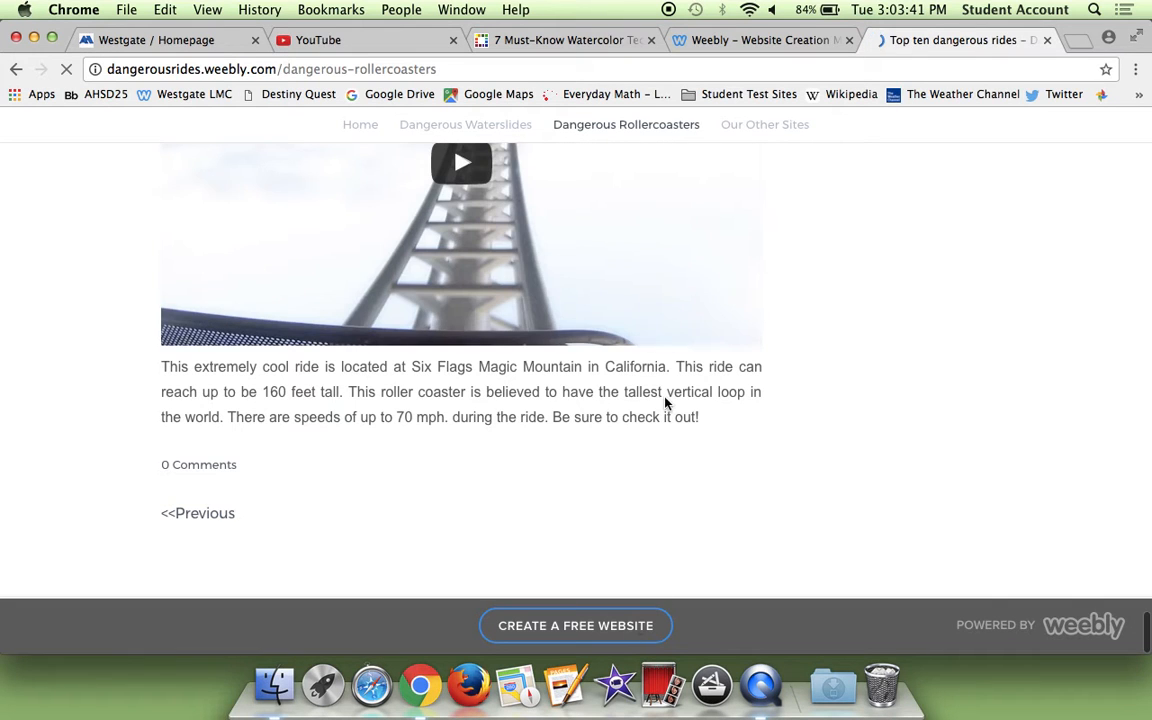
Step: Read Hailie's Top 10 Roller Coasters on the older posts page, down to Gravity Max
{"action": "left_click", "coordinate": [197, 513]}
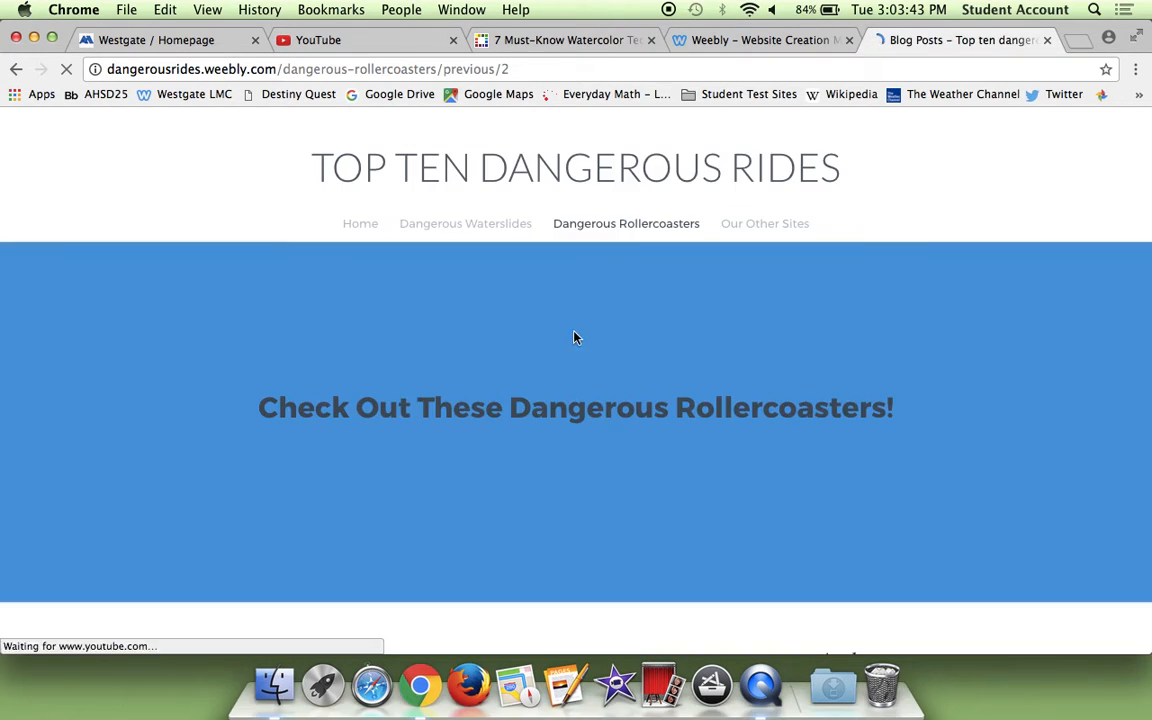
{"action": "scroll", "scroll_direction": "down", "scroll_amount": 3}
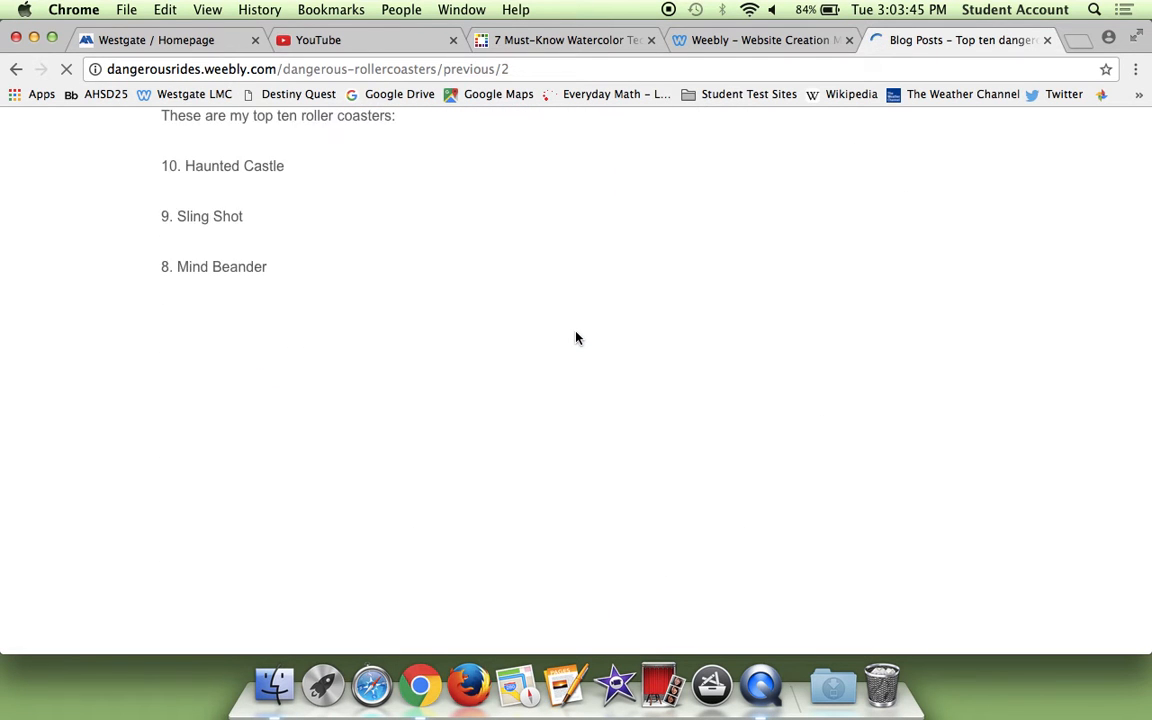
{"action": "scroll", "scroll_direction": "up", "scroll_amount": 3}
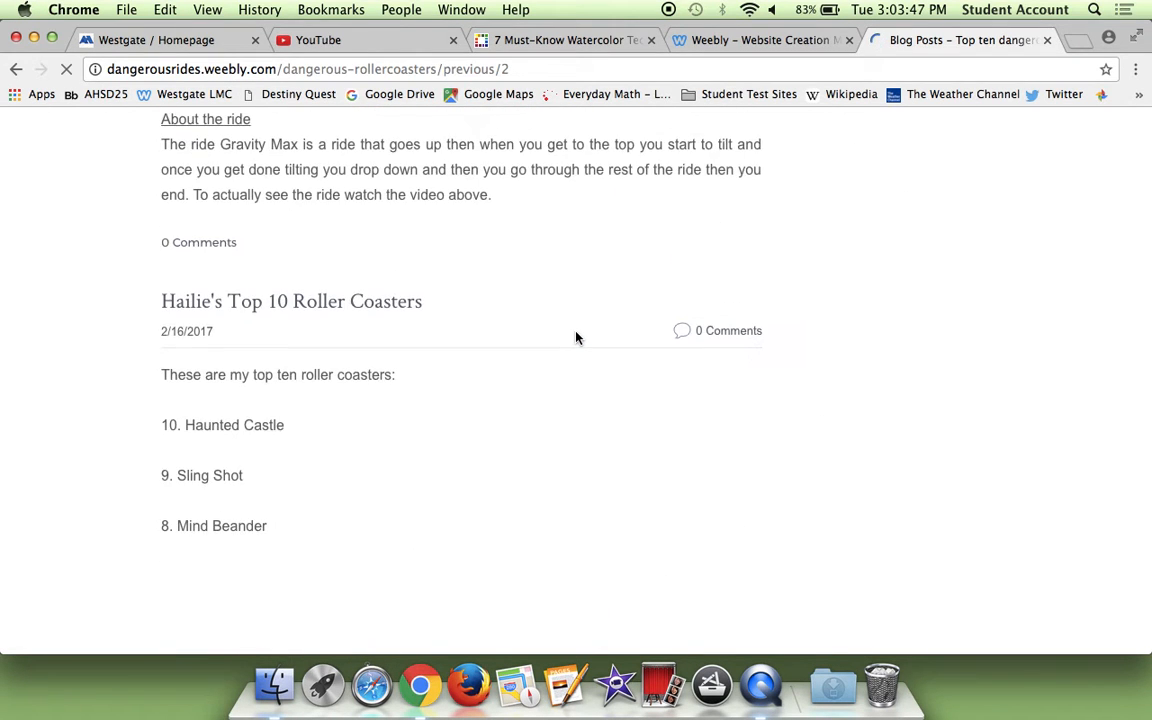
{"action": "scroll", "scroll_direction": "down", "scroll_amount": 3}
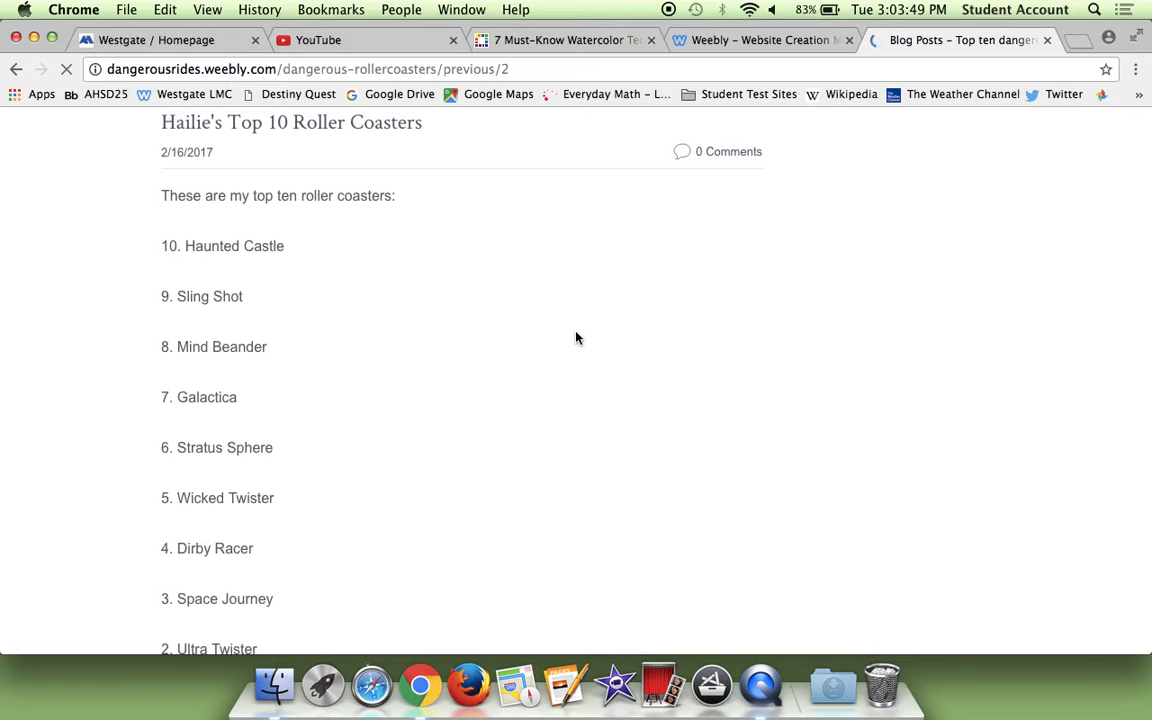
{"action": "scroll", "scroll_direction": "up", "scroll_amount": 3}
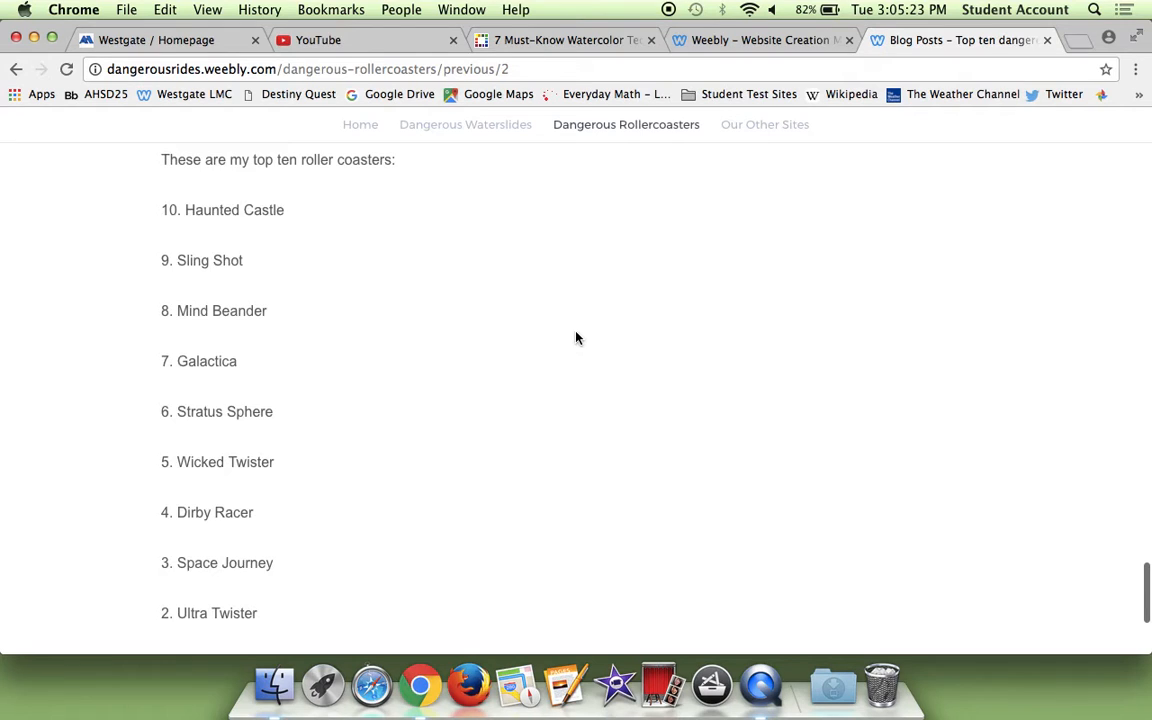
{"action": "scroll", "scroll_direction": "down", "scroll_amount": 3}
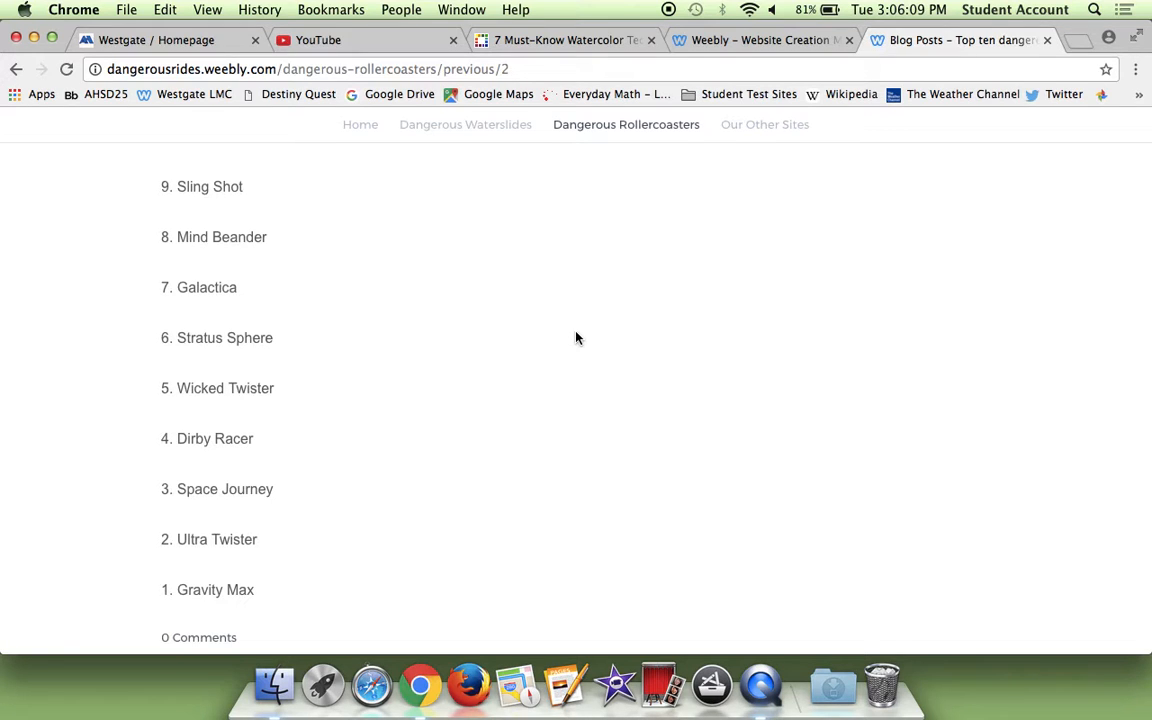
{"action": "scroll", "scroll_direction": "down", "scroll_amount": 3}
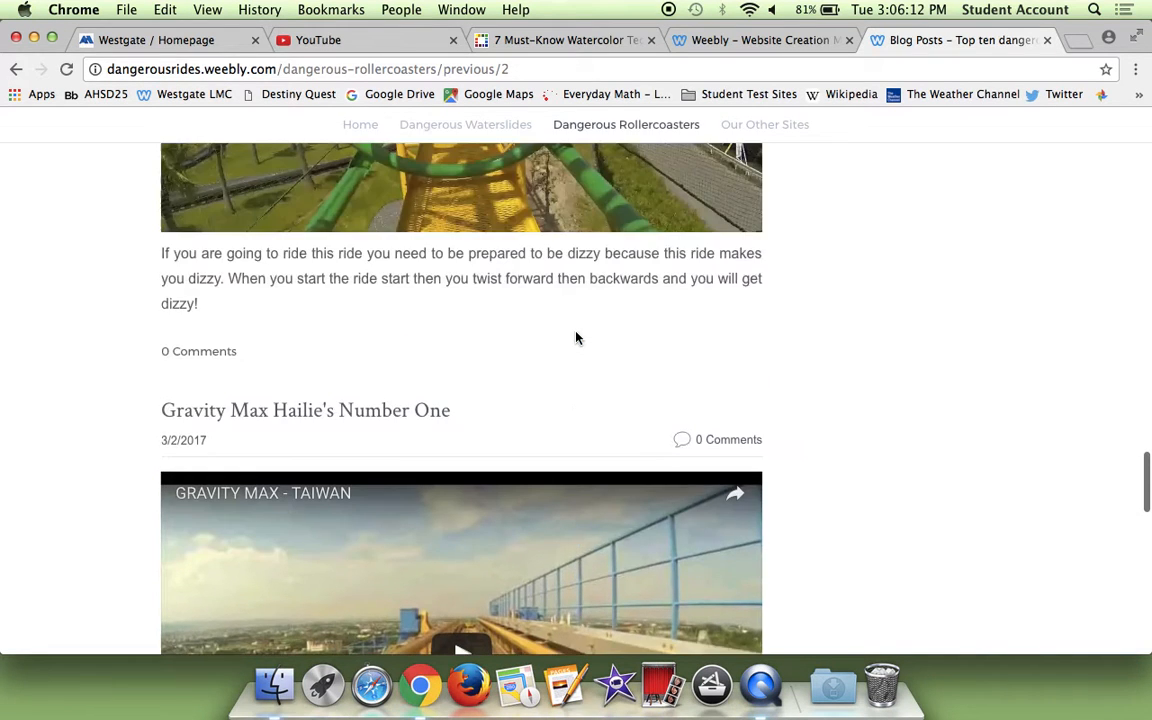
{"action": "scroll", "scroll_direction": "up", "scroll_amount": 3}
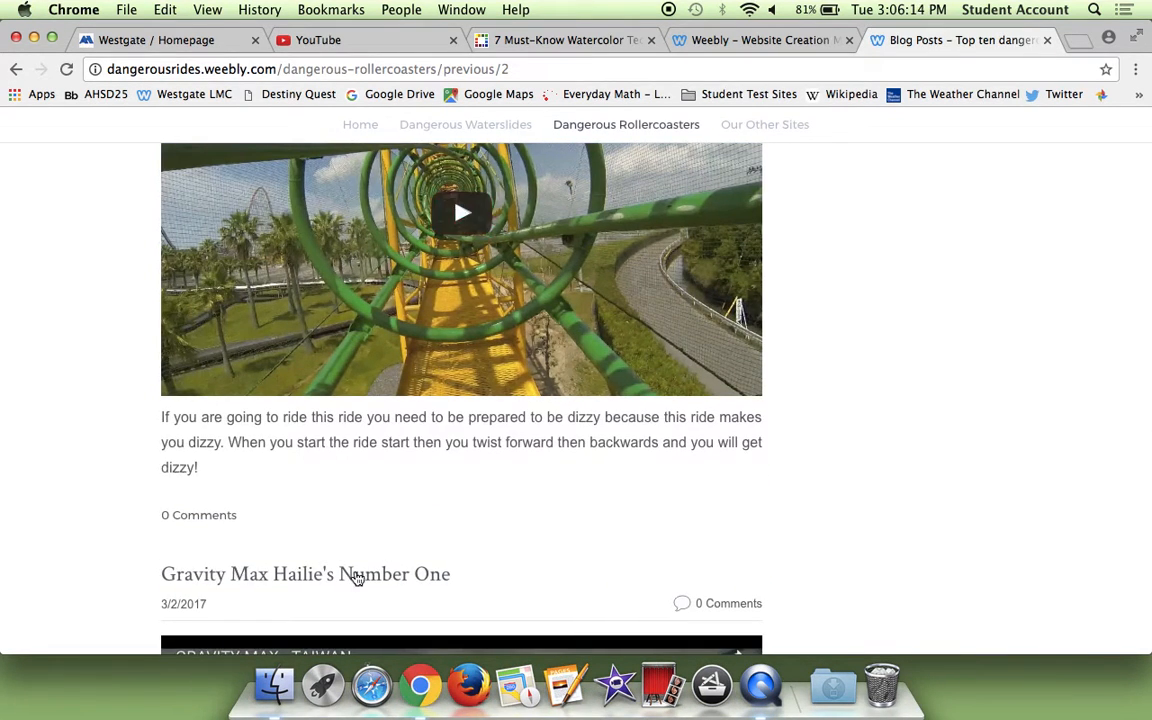
{"action": "scroll", "scroll_direction": "down", "scroll_amount": 3}
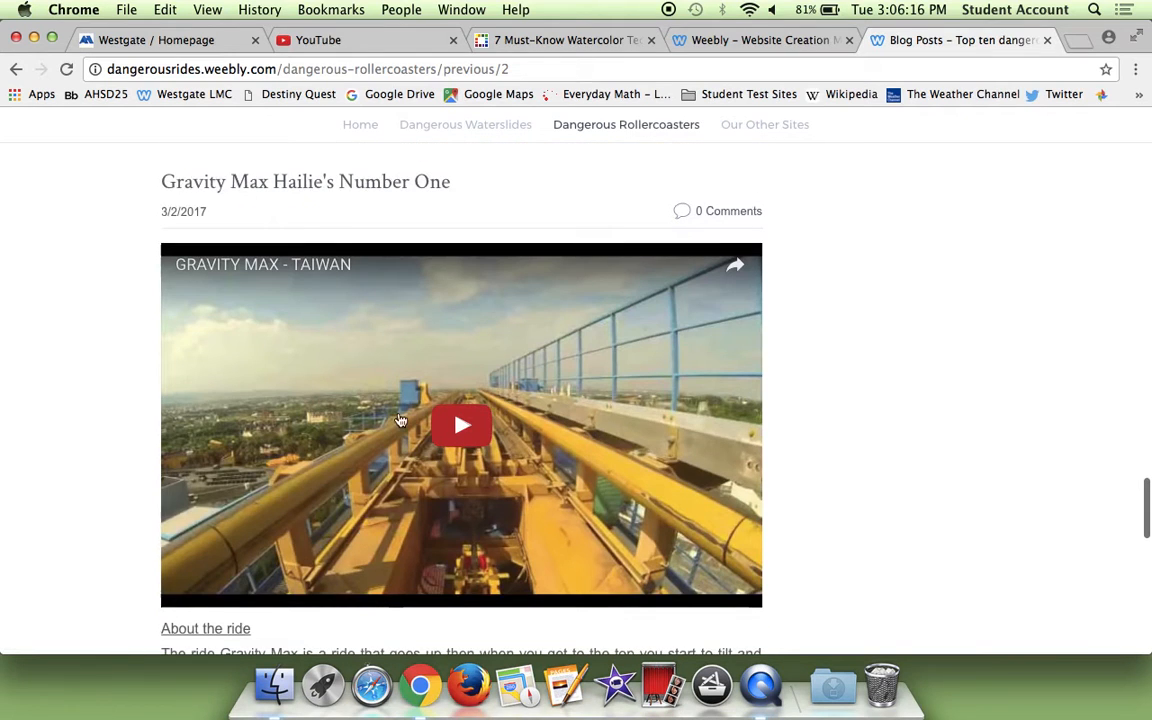
{"action": "mouse_move", "coordinate": [474, 395]}
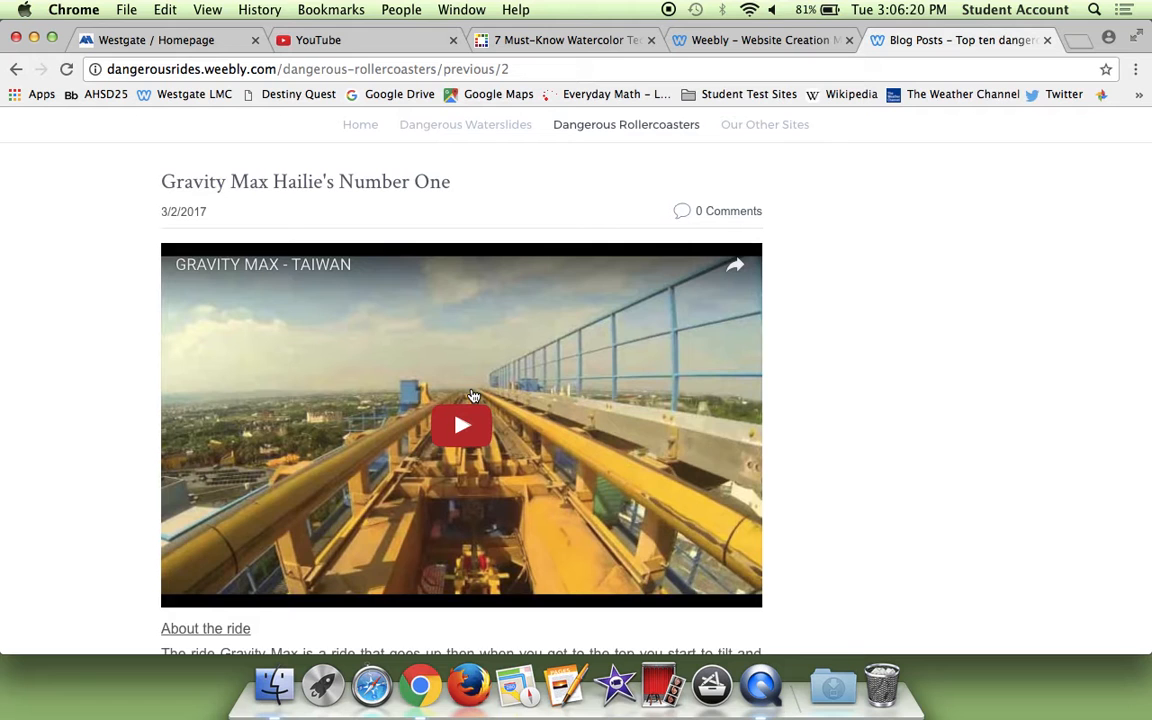
{"action": "scroll", "scroll_direction": "down", "scroll_amount": 3}
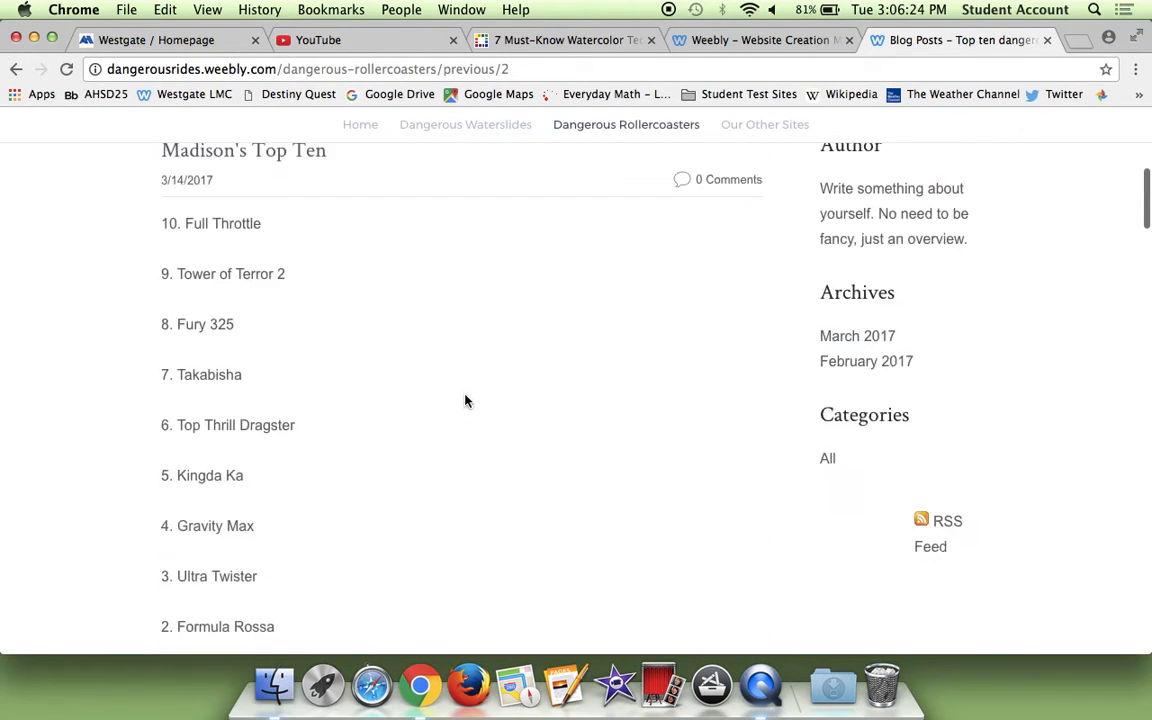
{"action": "scroll", "scroll_direction": "up", "scroll_amount": 3}
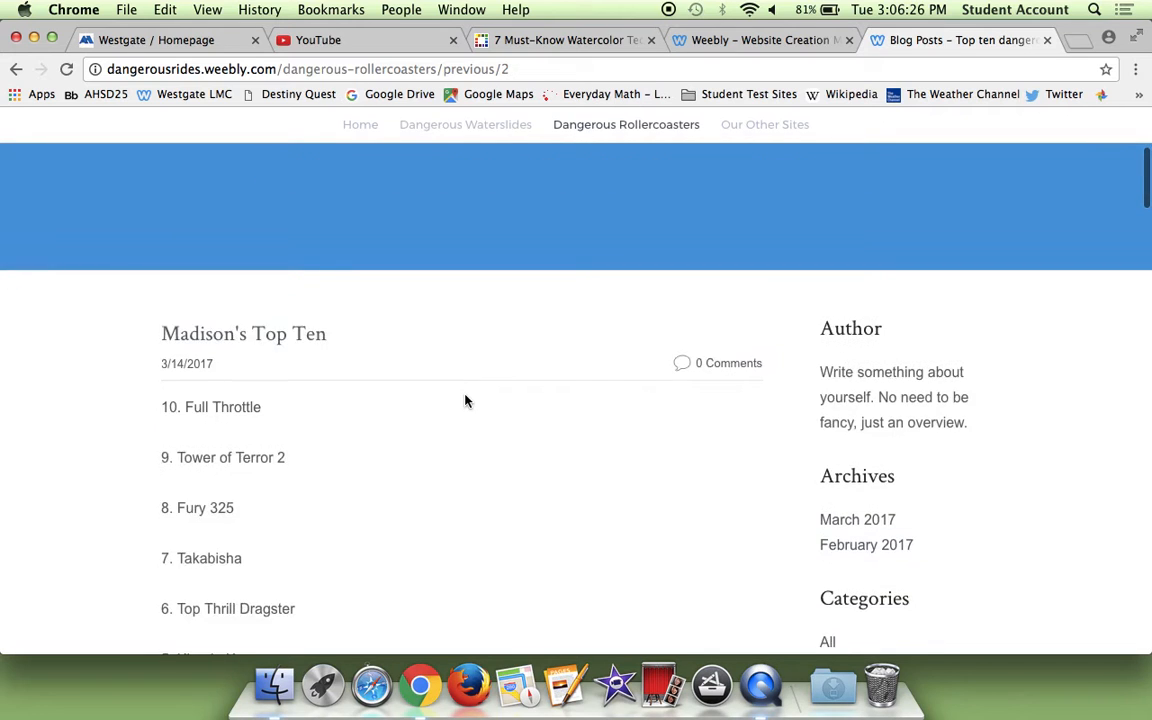
{"action": "scroll", "scroll_direction": "down", "scroll_amount": 3}
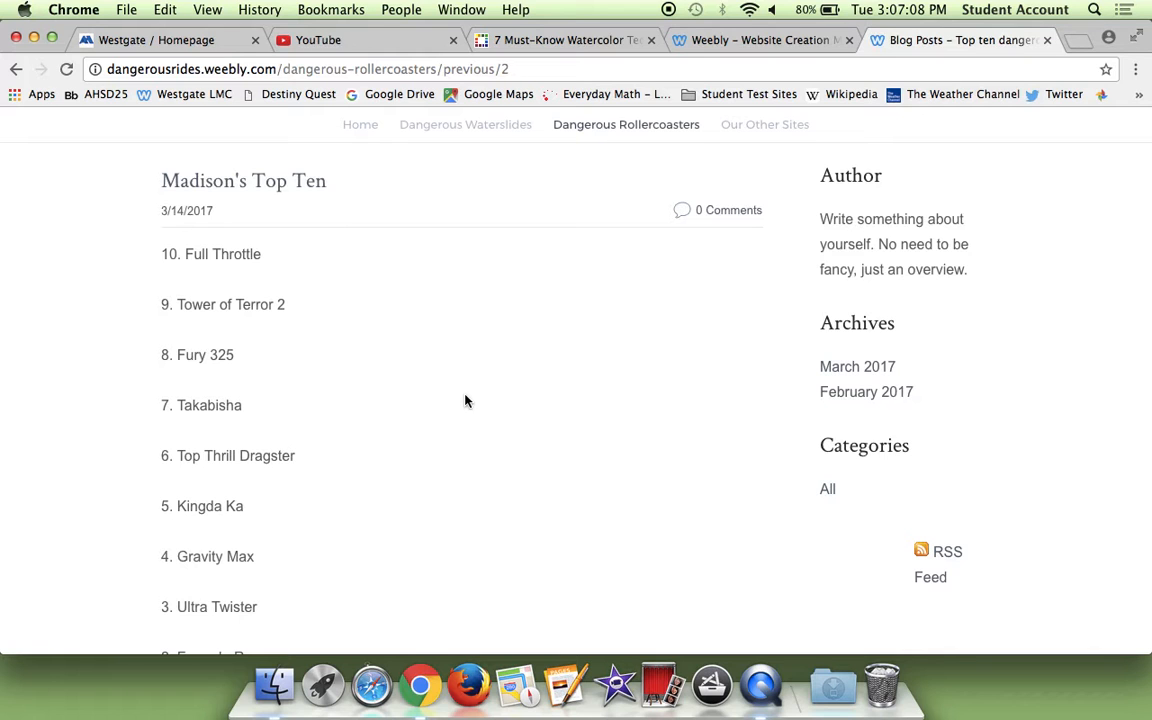
{"action": "scroll", "scroll_direction": "down", "scroll_amount": 3}
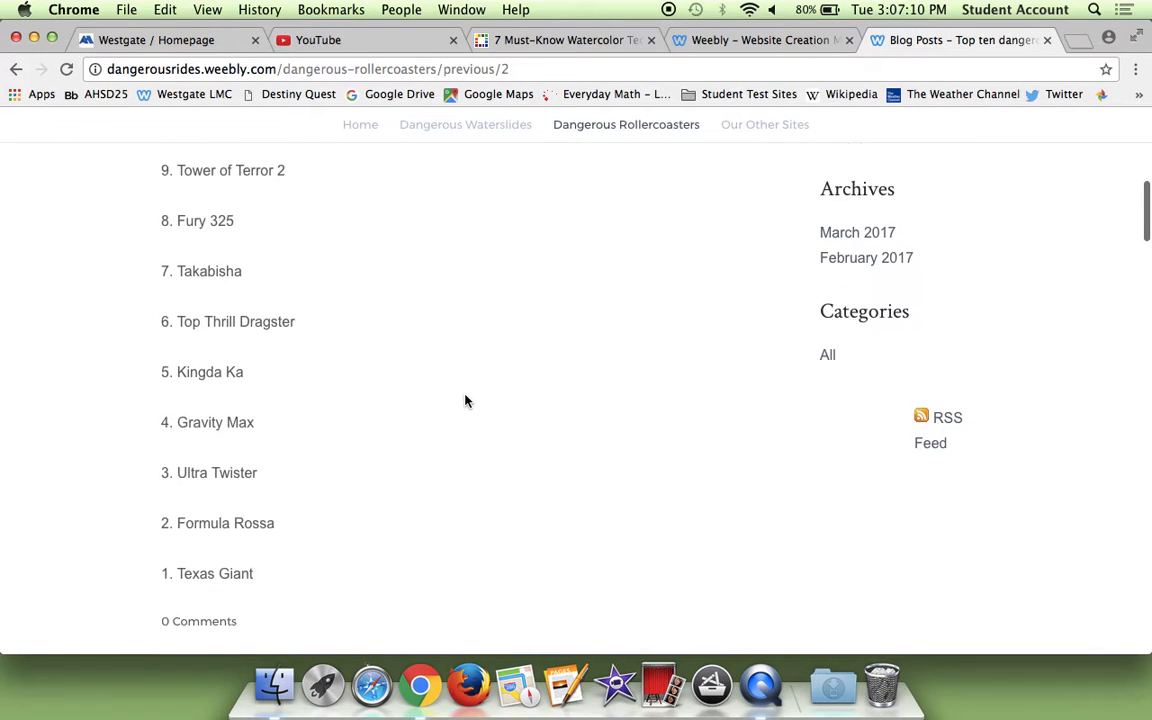
{"action": "scroll", "scroll_direction": "up", "scroll_amount": 3}
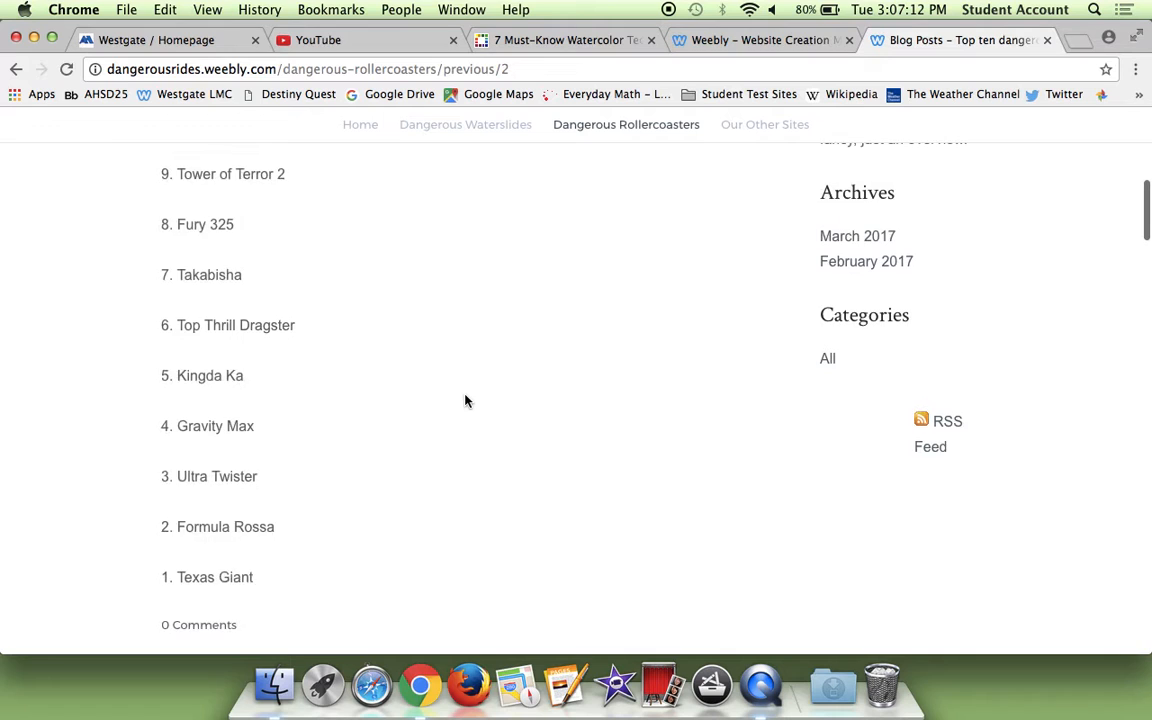
{"action": "scroll", "scroll_direction": "up", "scroll_amount": 3}
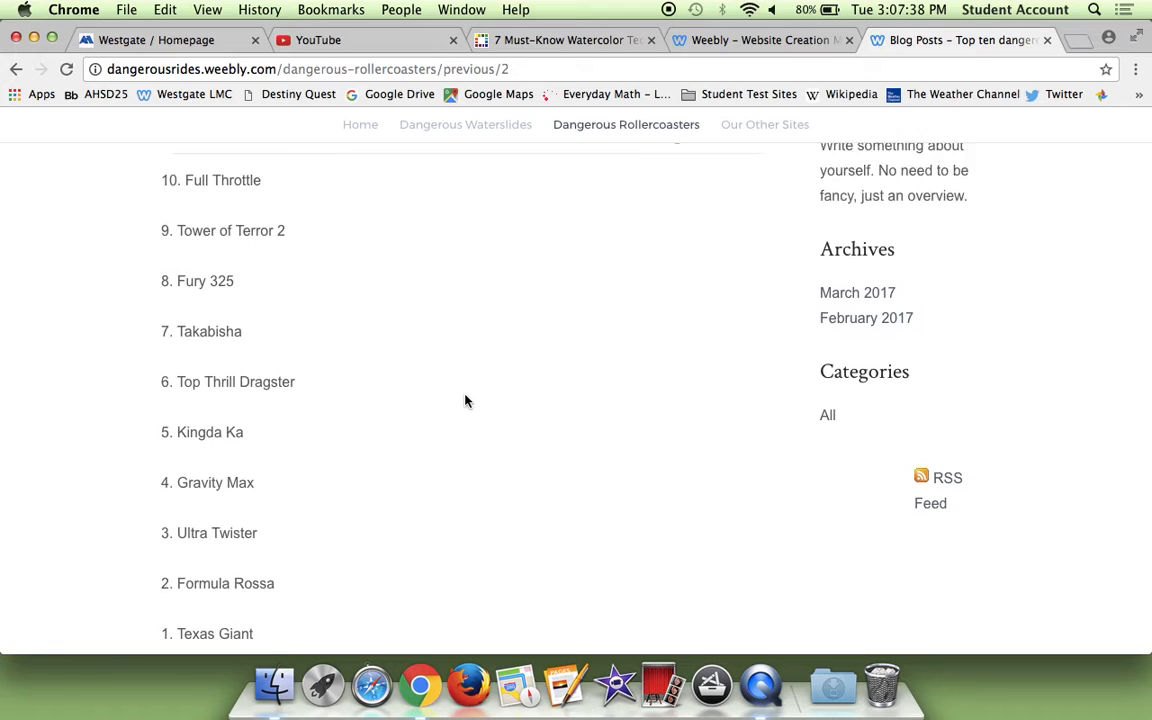
{"action": "scroll", "scroll_direction": "down", "scroll_amount": 3}
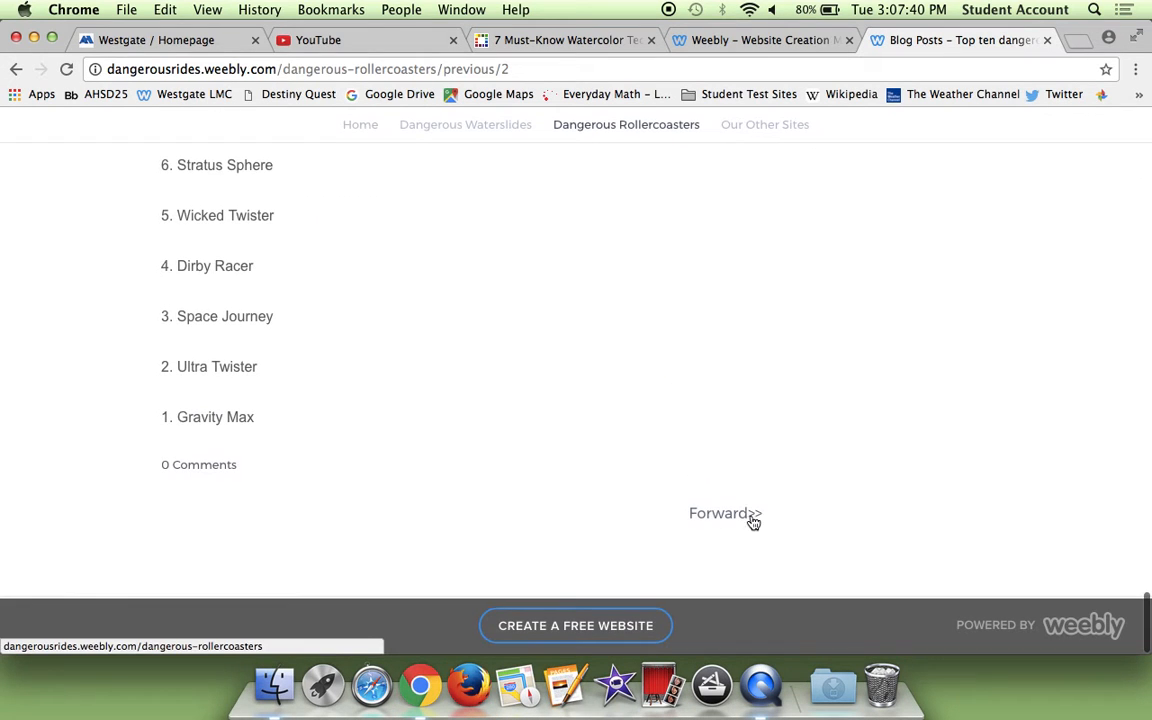
Step: Return to the newest Dangerous Rollercoasters posts with the 'Check Out These Dangerous Rollercoasters!' banner
{"action": "left_click", "coordinate": [725, 513]}
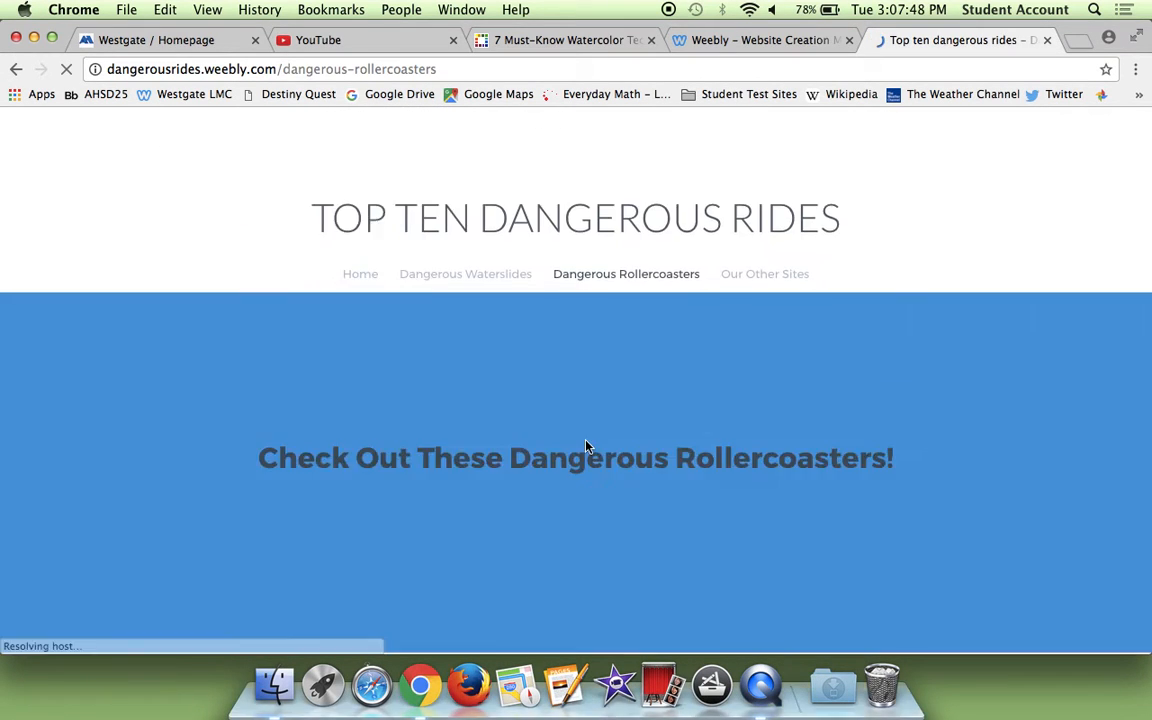
{"action": "scroll", "scroll_direction": "down", "scroll_amount": 3}
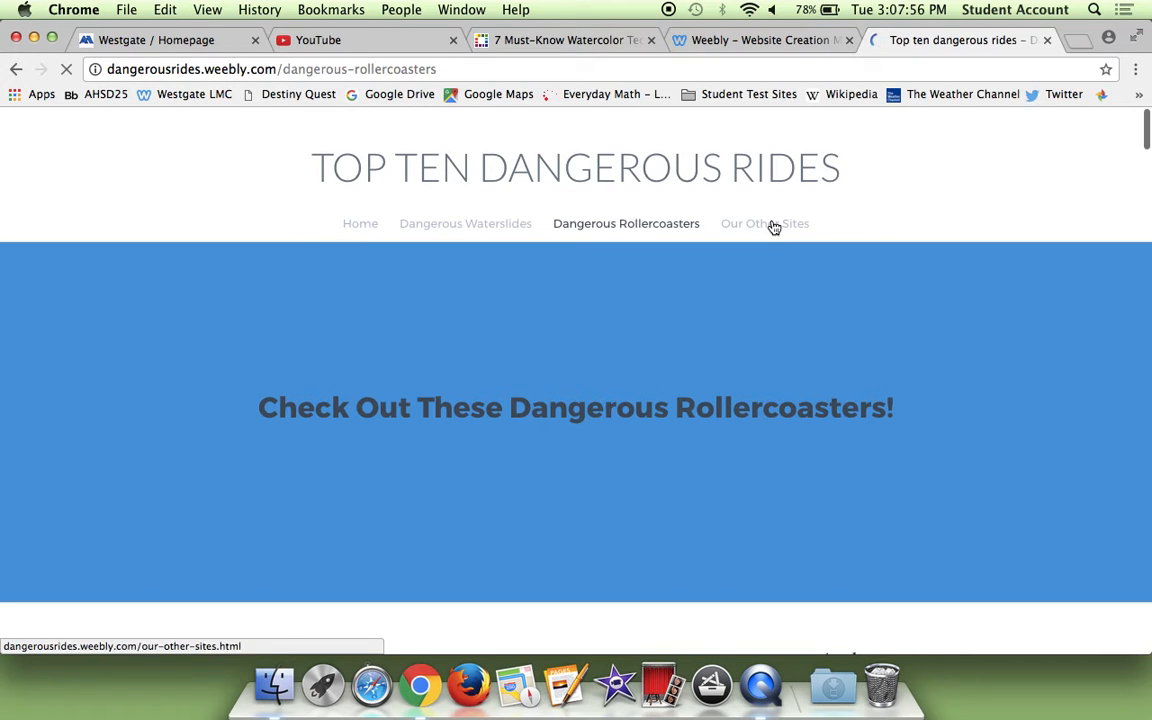
{"action": "left_click", "coordinate": [765, 223]}
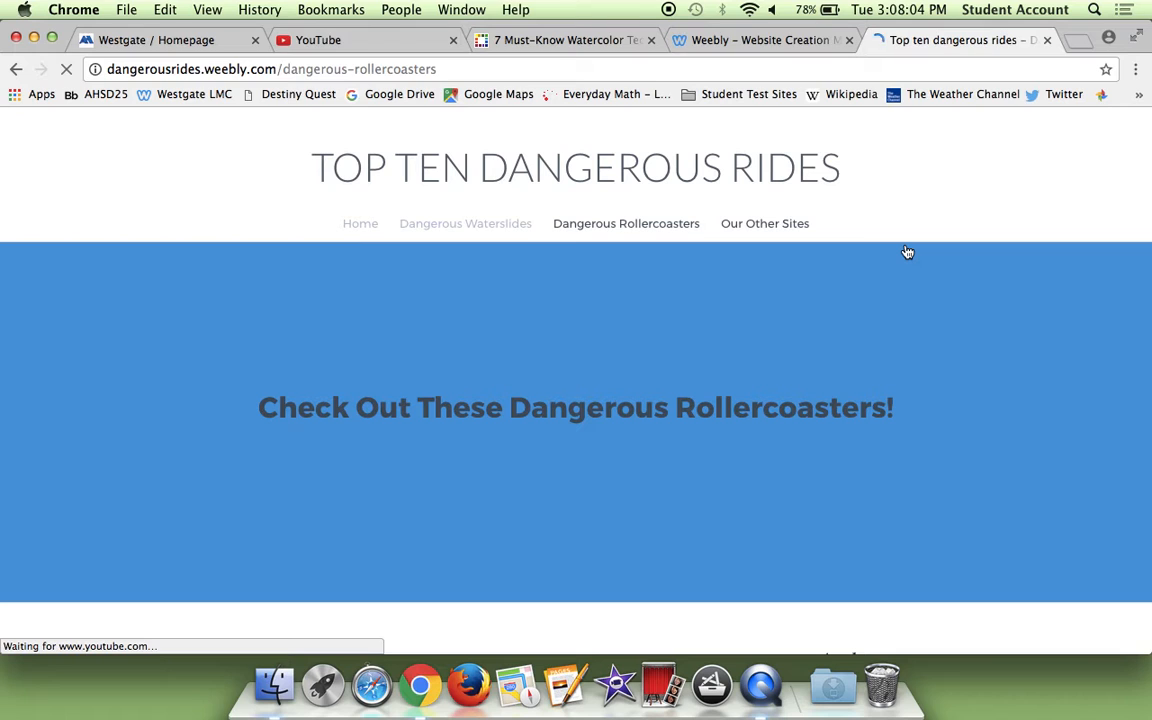
Step: Browse the French, soccer and baking site previews, then return to the Home page
{"action": "left_click", "coordinate": [764, 223]}
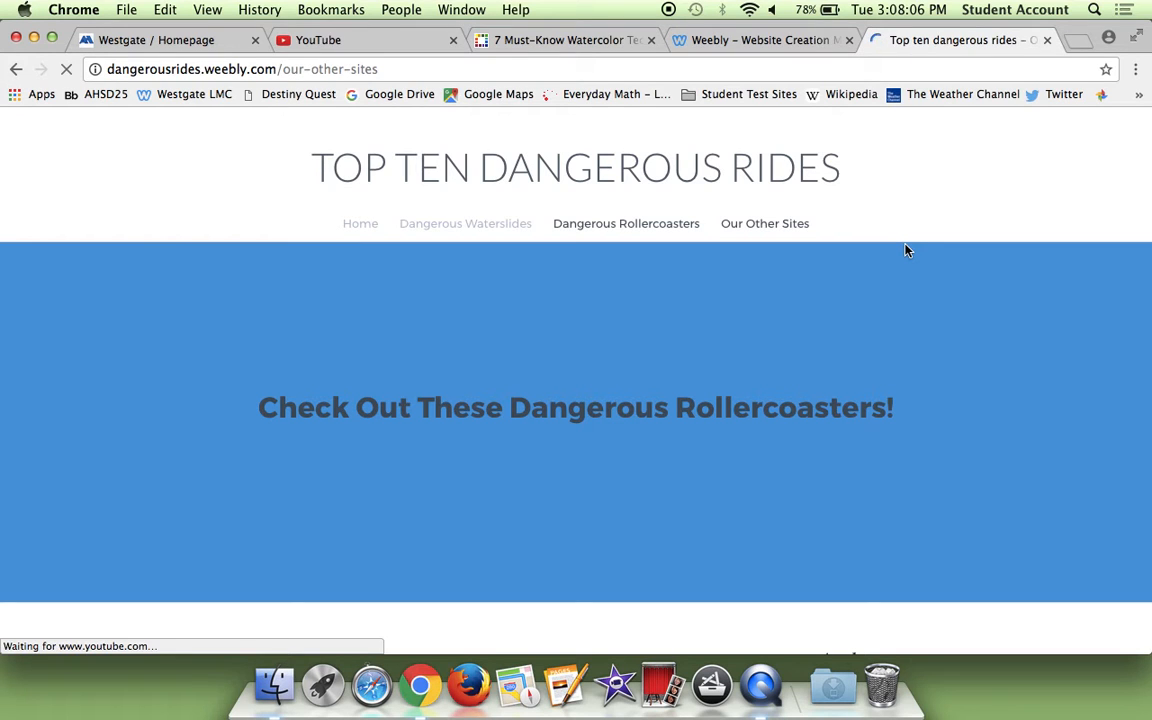
{"action": "left_click", "coordinate": [765, 223]}
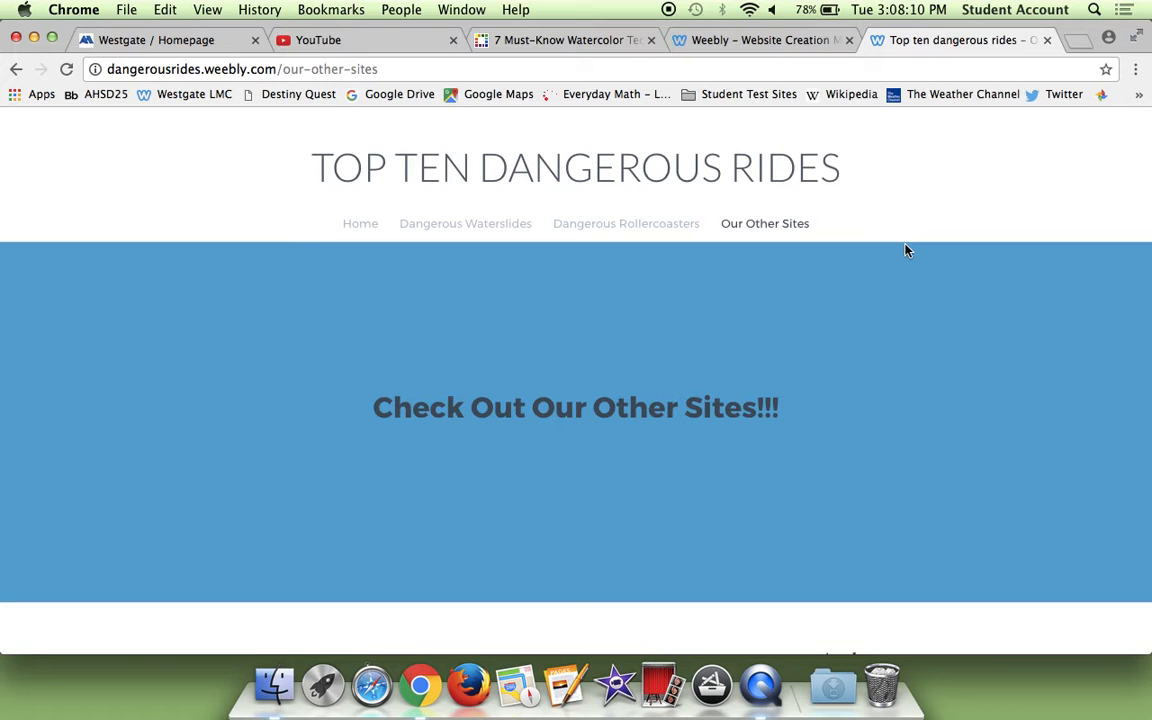
{"action": "scroll", "scroll_direction": "down", "scroll_amount": 3}
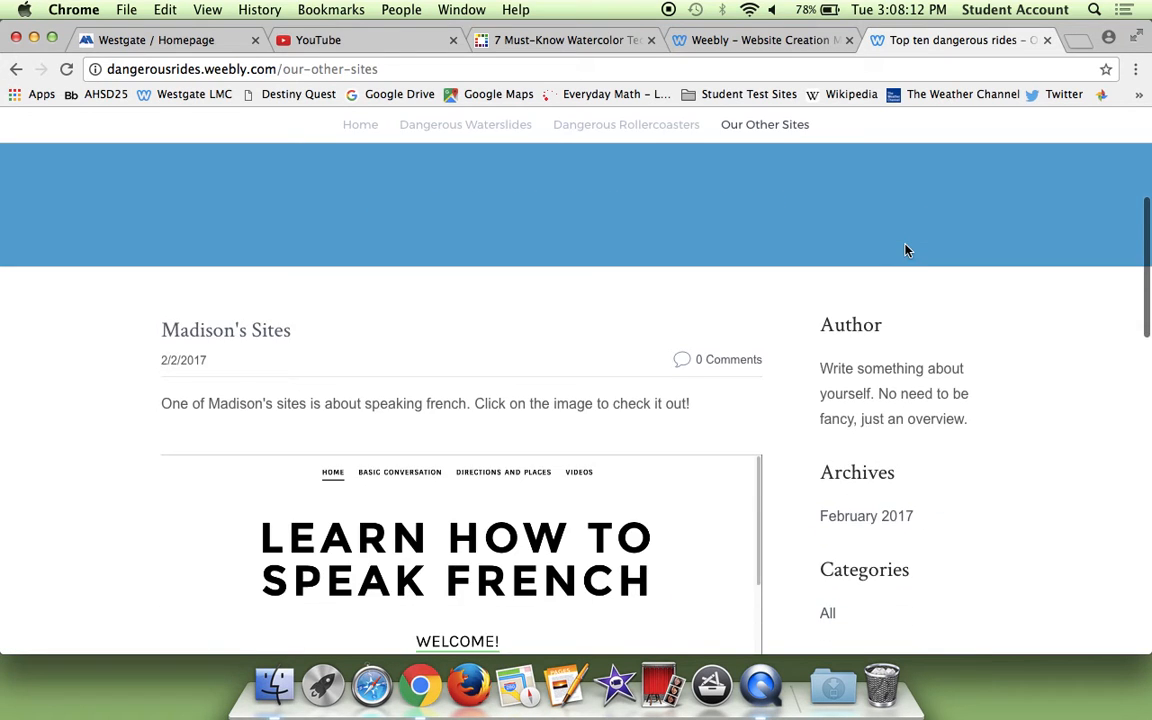
{"action": "scroll", "scroll_direction": "down", "scroll_amount": 3}
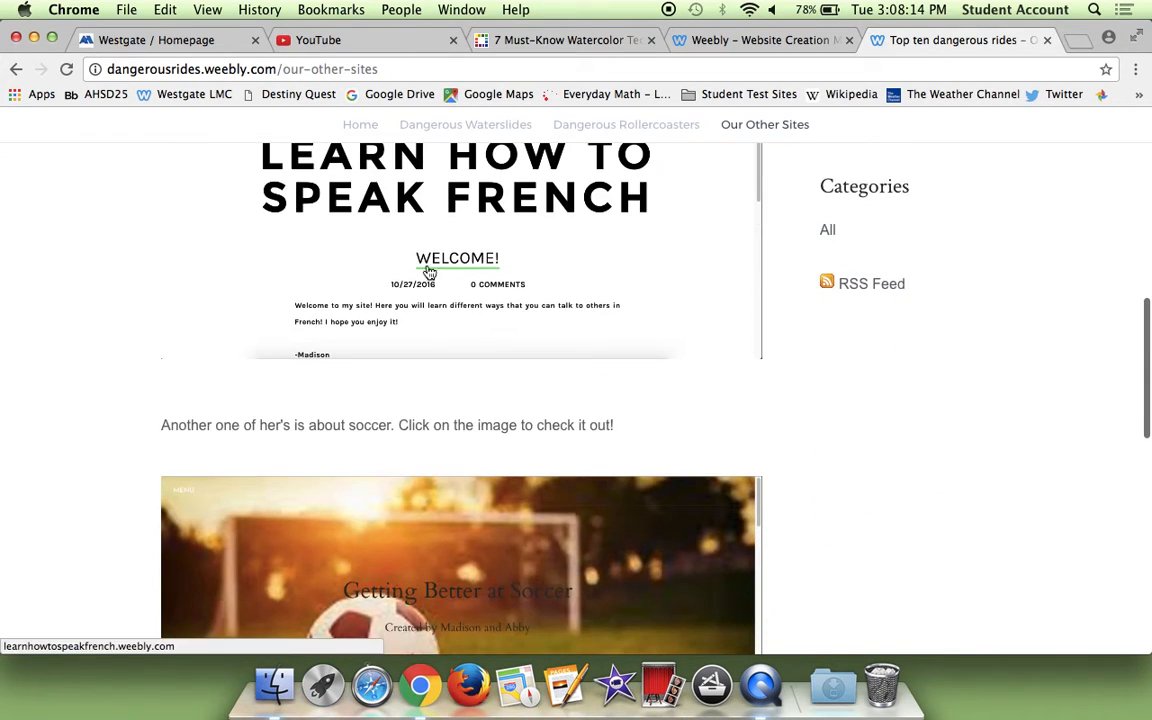
{"action": "scroll", "scroll_direction": "up", "scroll_amount": 3}
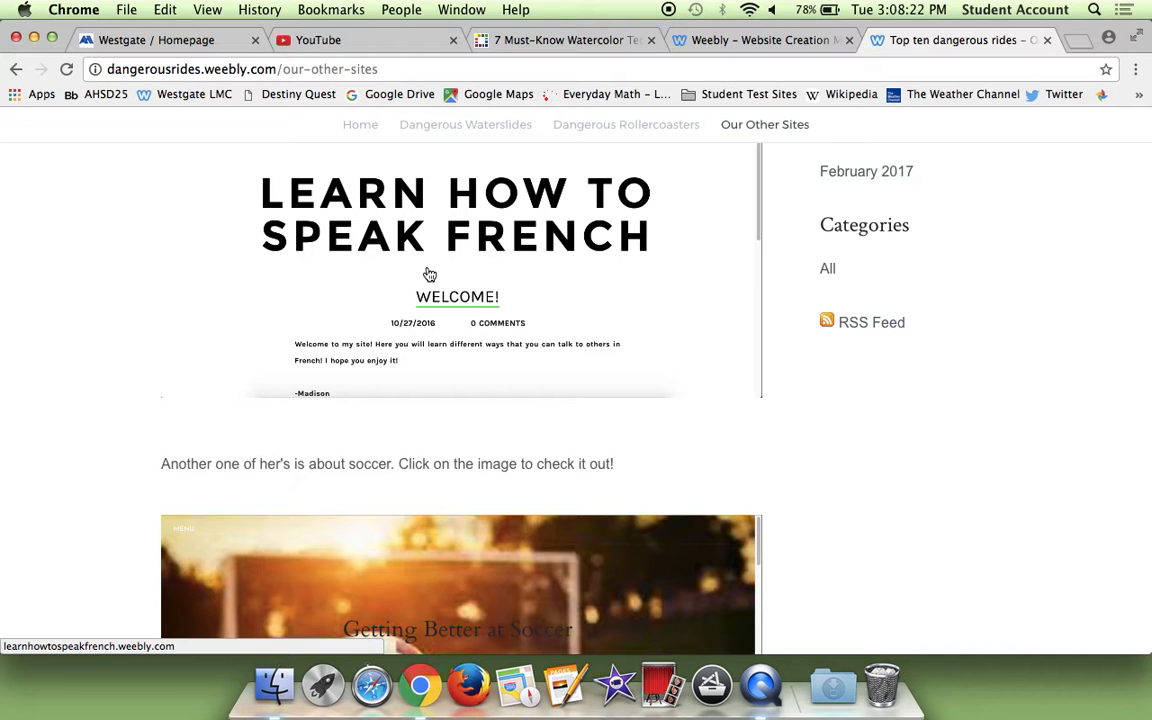
{"action": "scroll", "scroll_direction": "down", "scroll_amount": 3}
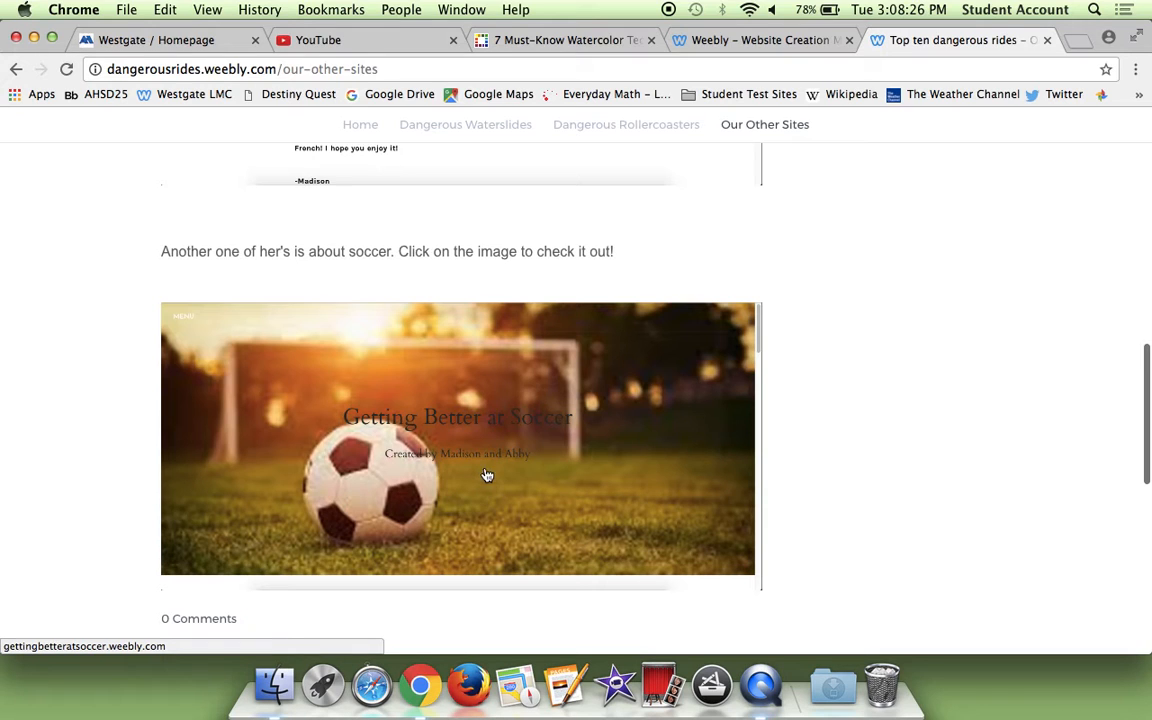
{"action": "mouse_move", "coordinate": [452, 454]}
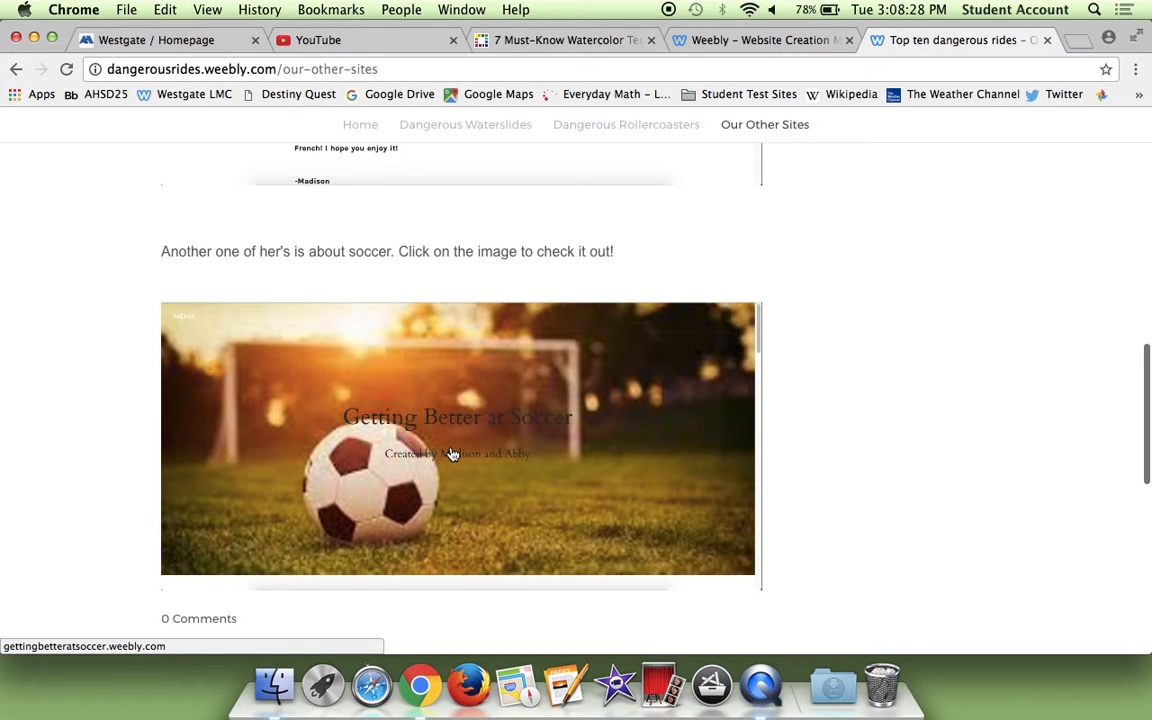
{"action": "mouse_move", "coordinate": [906, 443]}
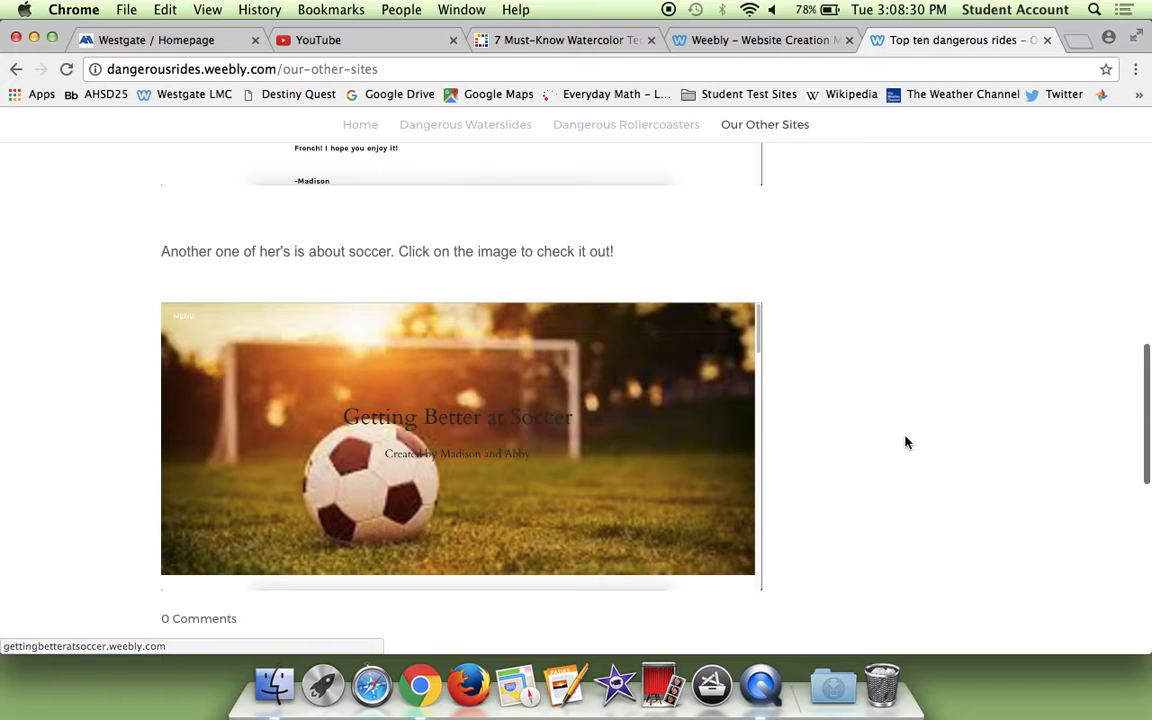
{"action": "scroll", "scroll_direction": "up", "scroll_amount": 3}
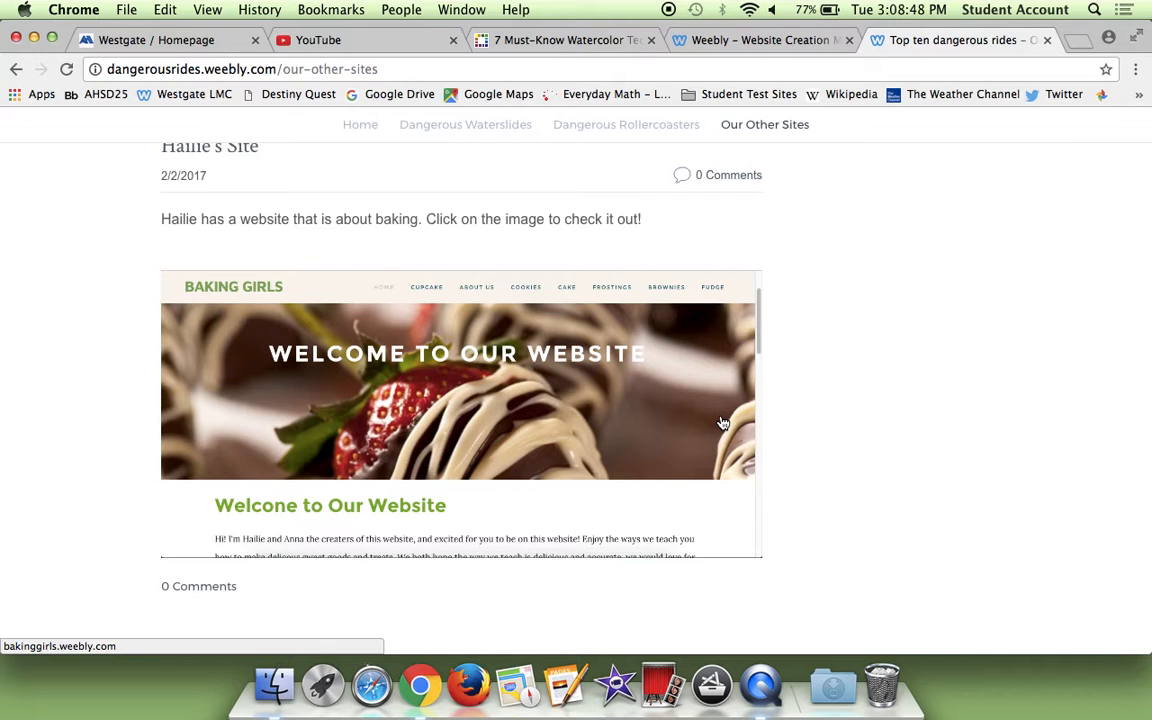
{"action": "scroll", "scroll_direction": "up", "scroll_amount": 3}
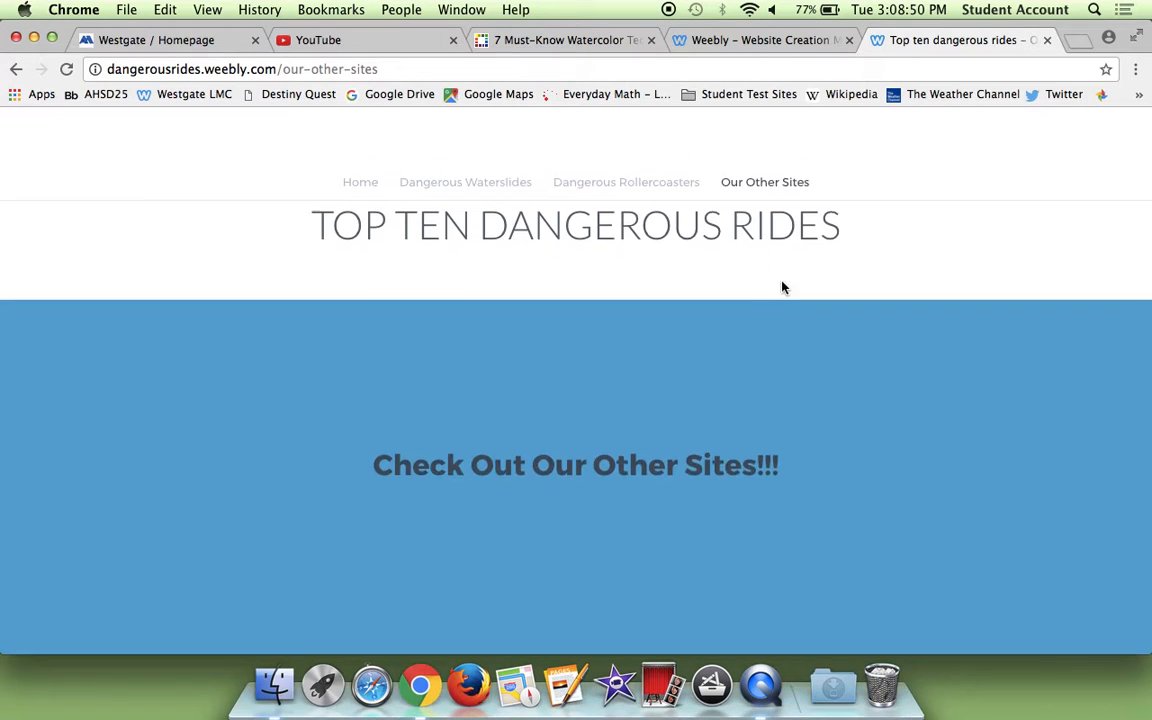
{"action": "left_click", "coordinate": [360, 182]}
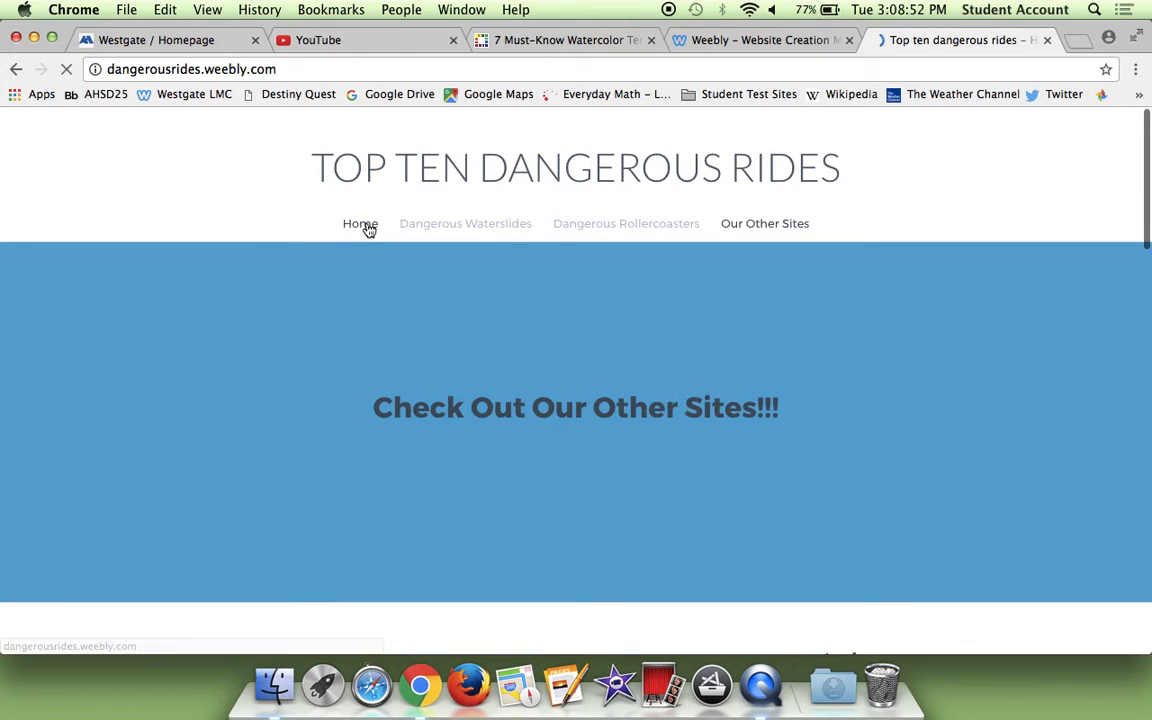
{"action": "left_click", "coordinate": [360, 223]}
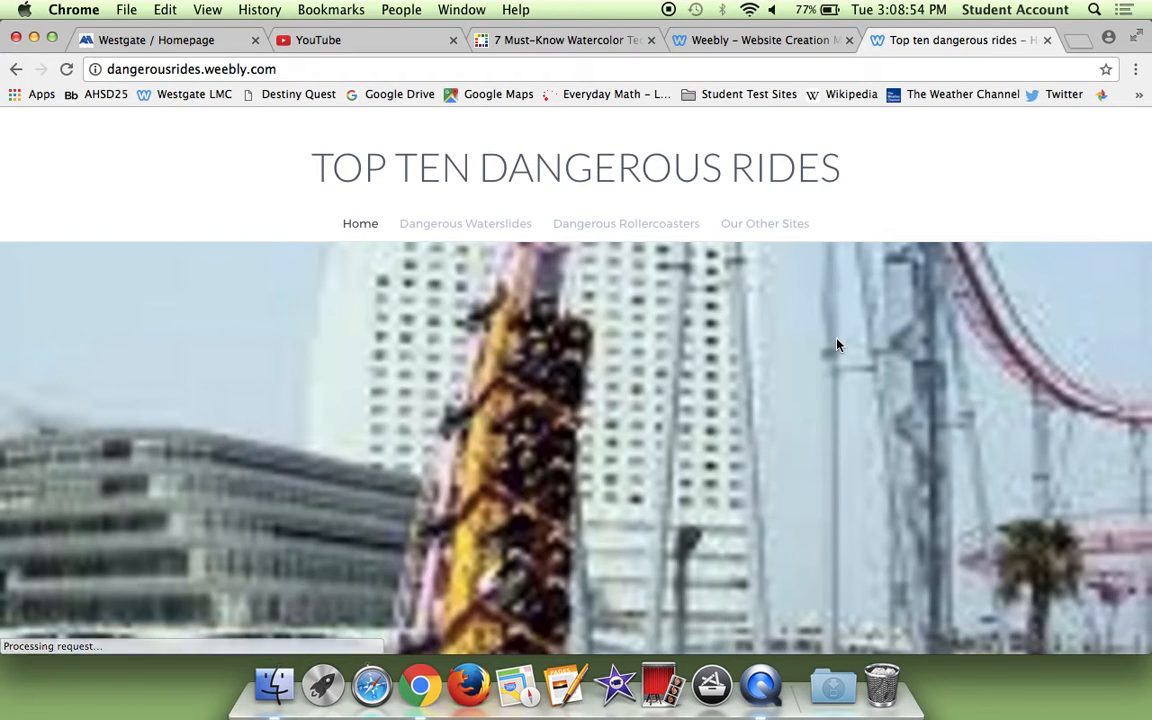